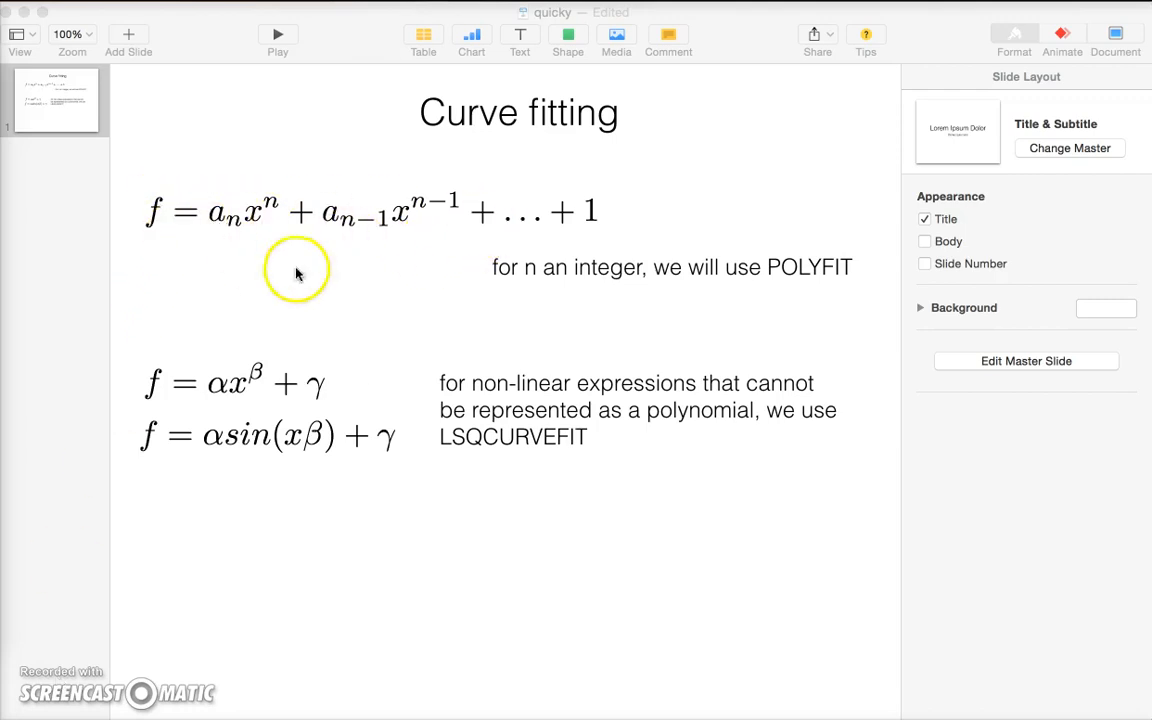
mouse_move(392, 224)
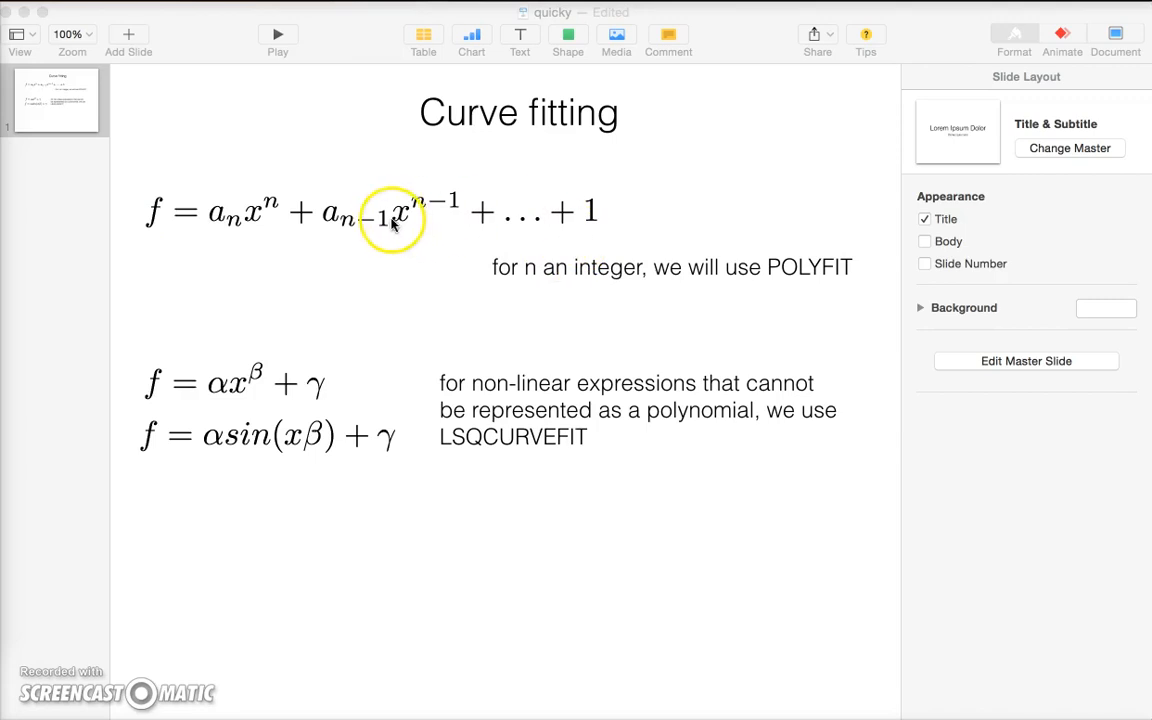
mouse_move(444, 224)
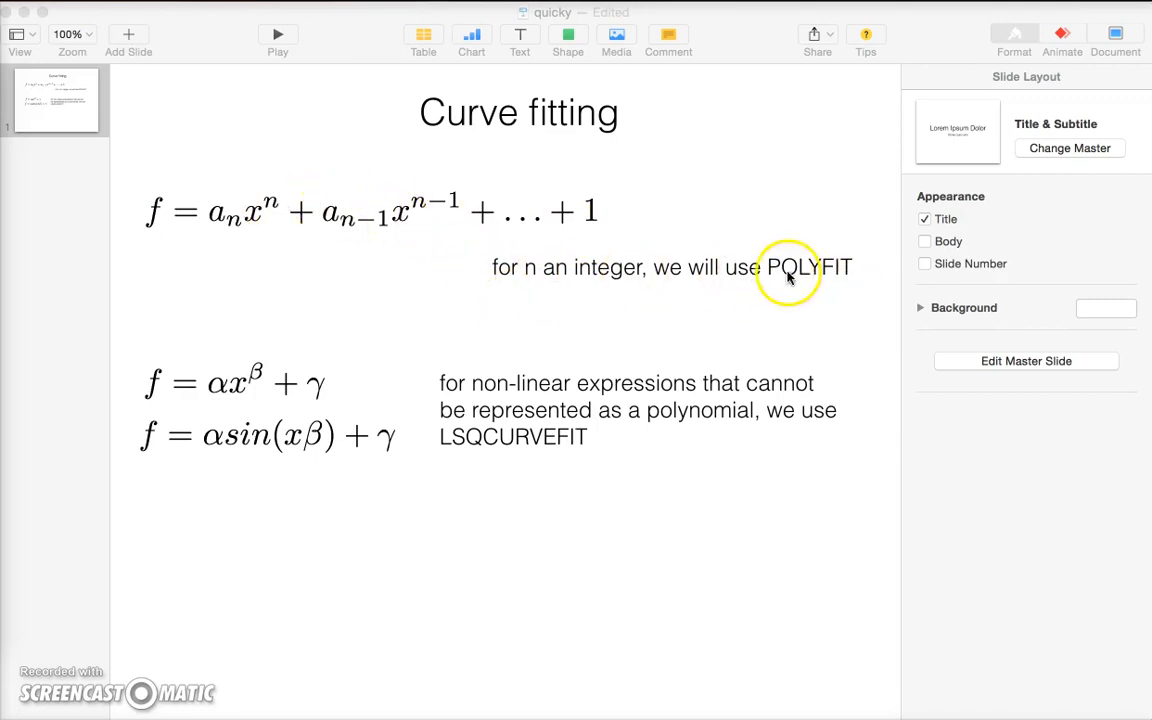
mouse_move(632, 278)
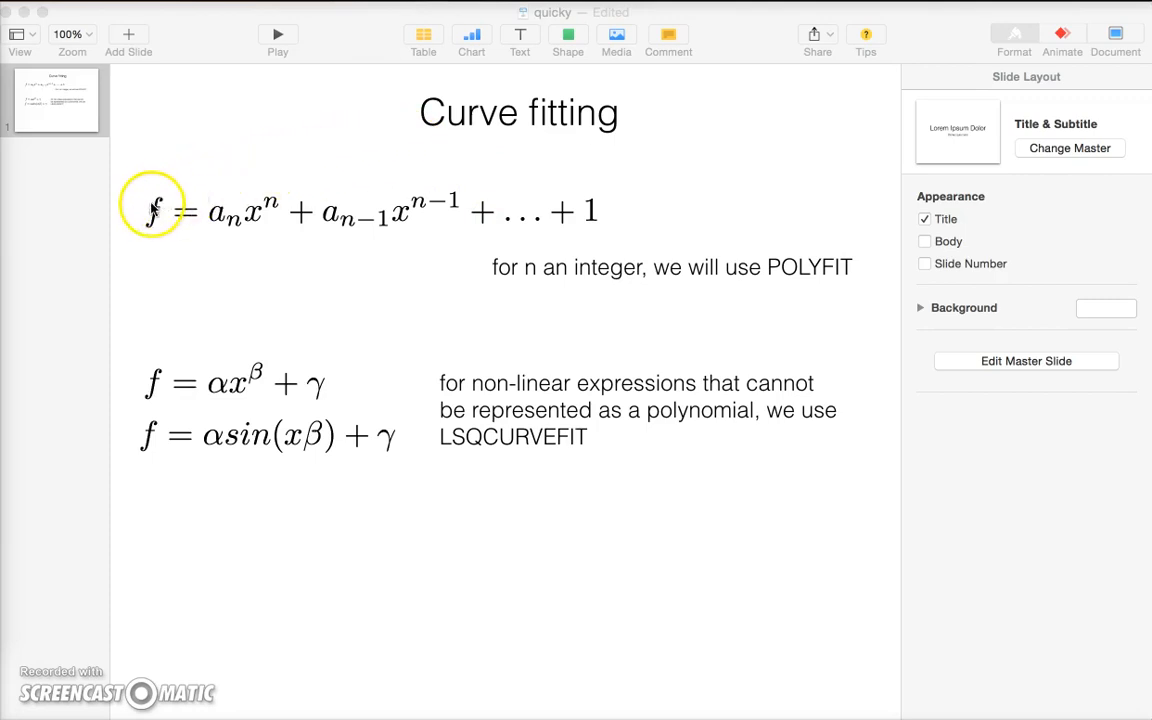
mouse_move(156, 230)
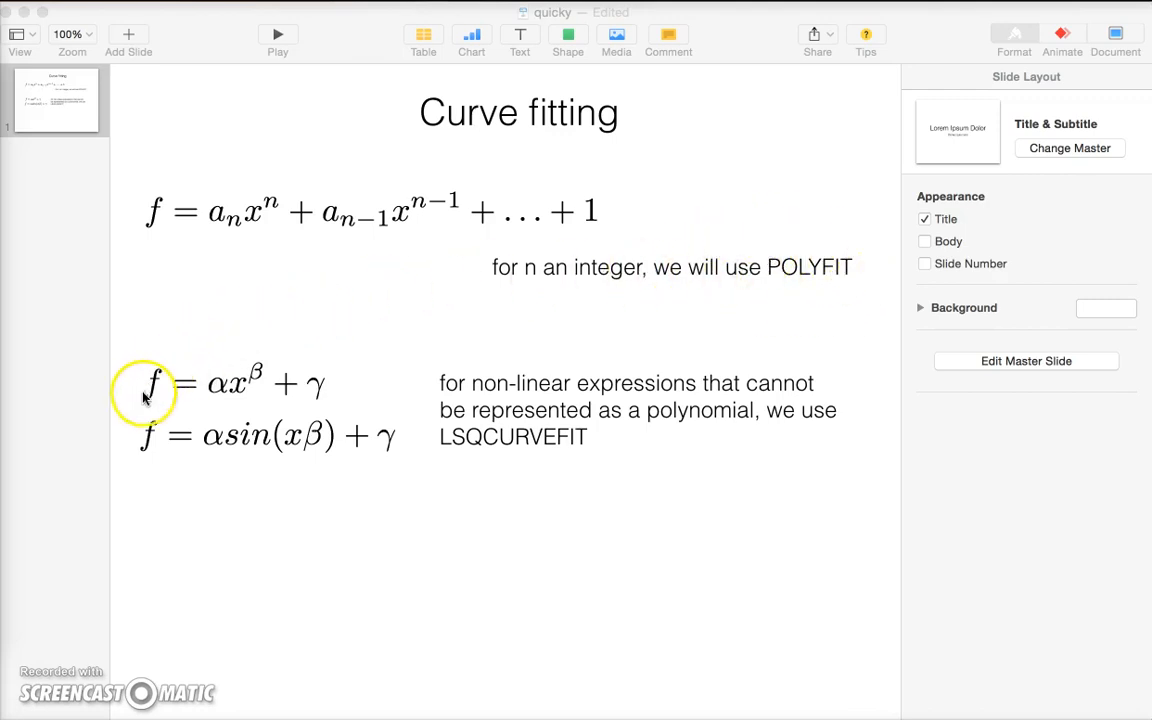
mouse_move(276, 344)
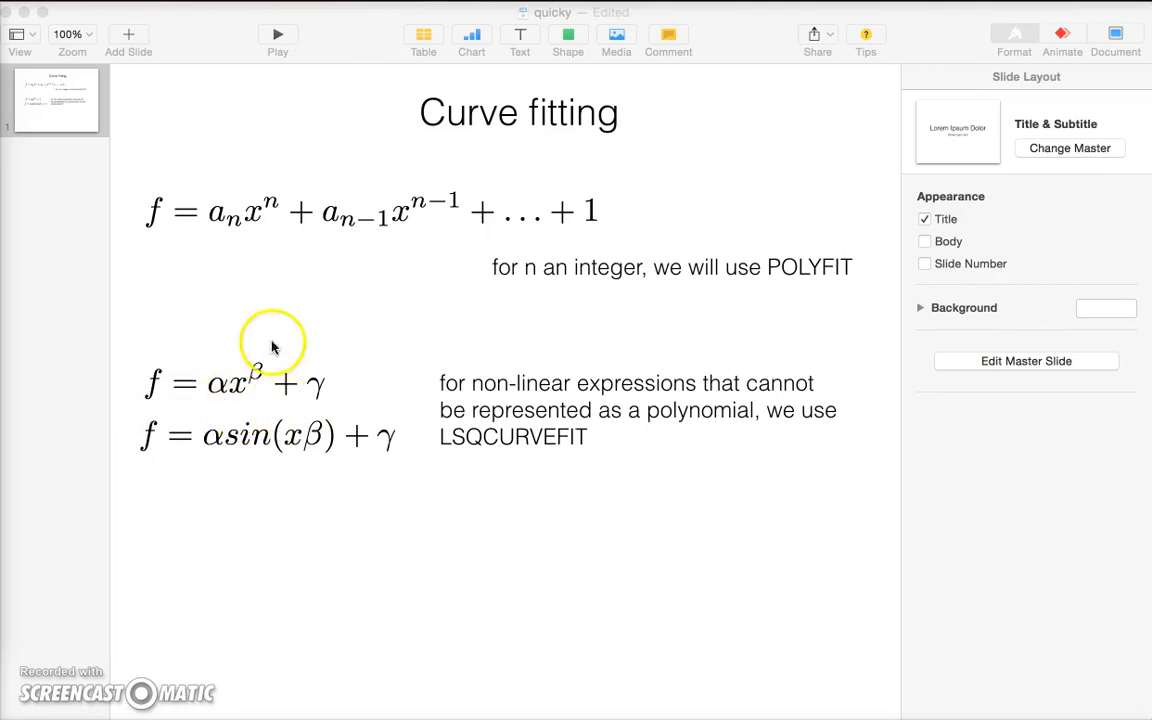
mouse_move(308, 400)
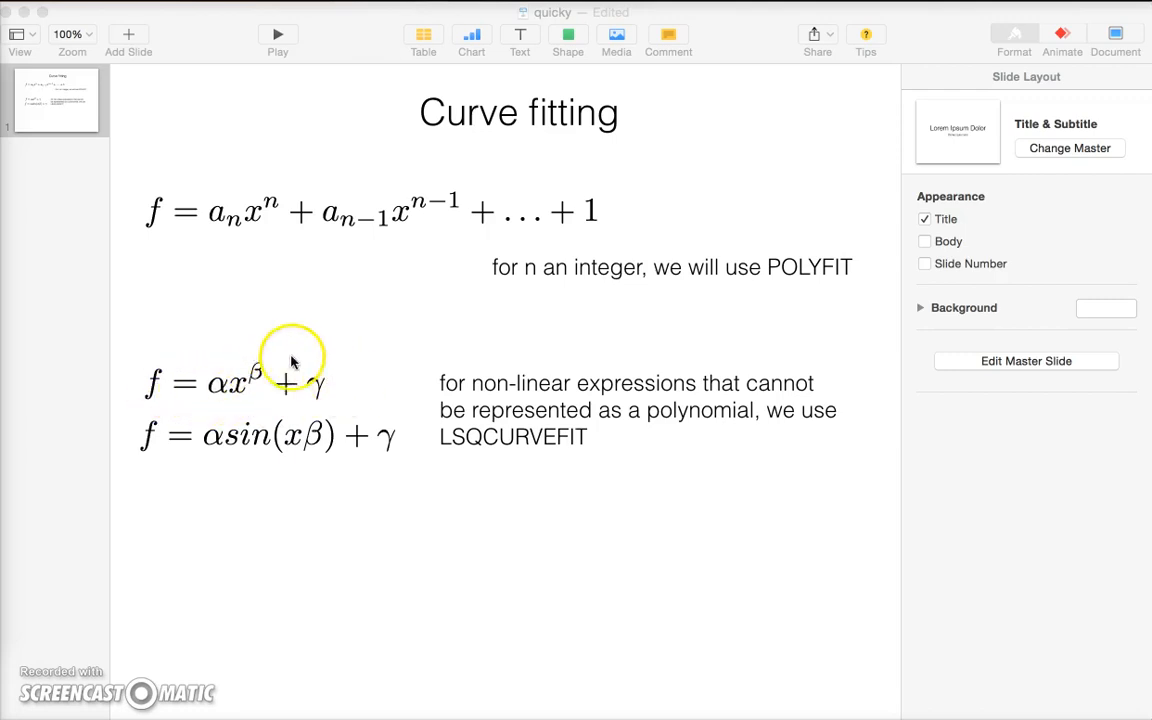
mouse_move(256, 362)
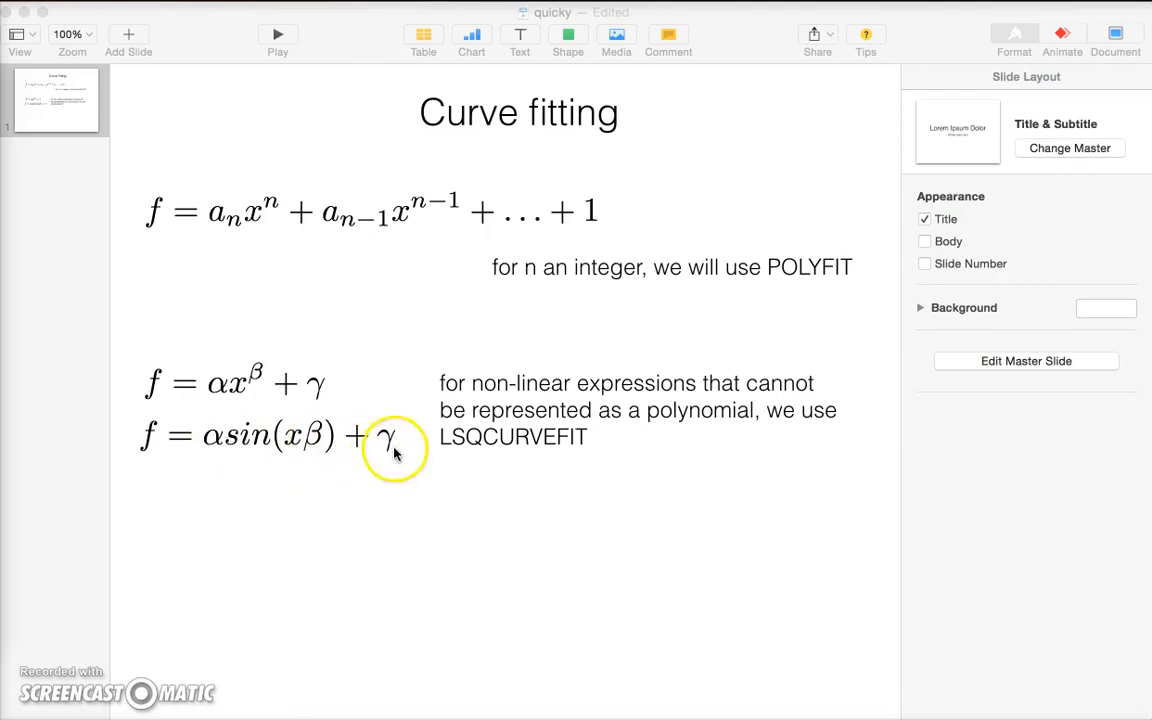
mouse_move(260, 414)
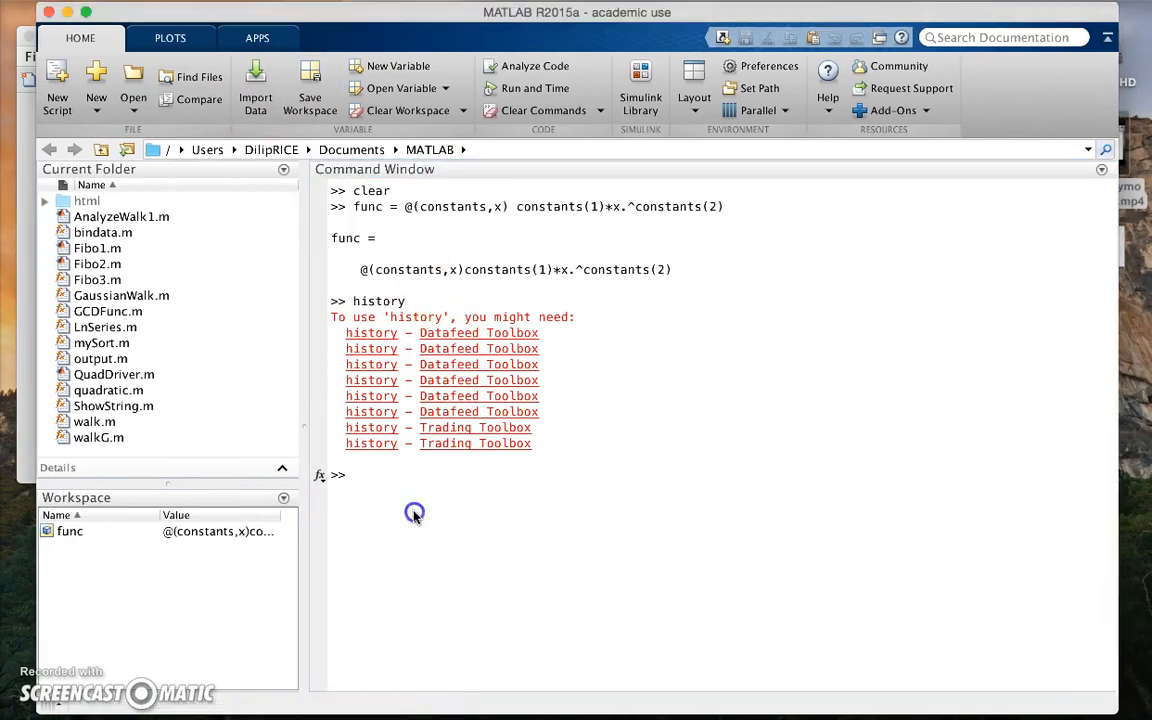
- Clear the window and define xdata as the vector 1 to 10
text(cle)
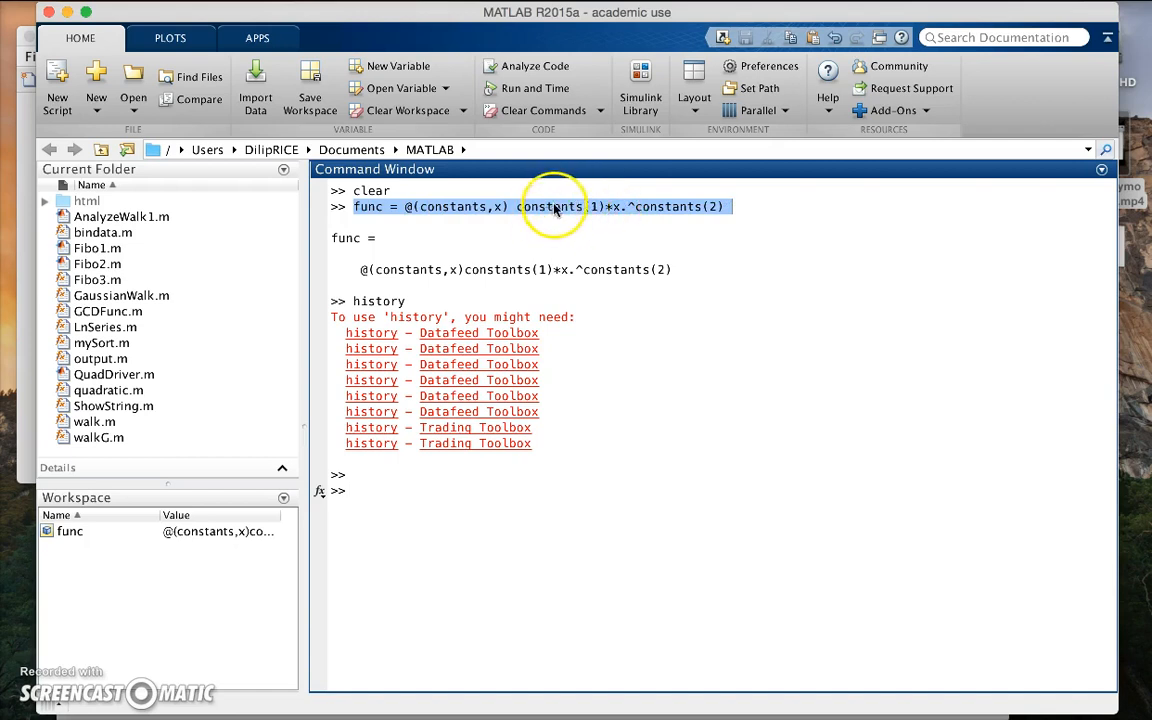
mouse_move(652, 248)
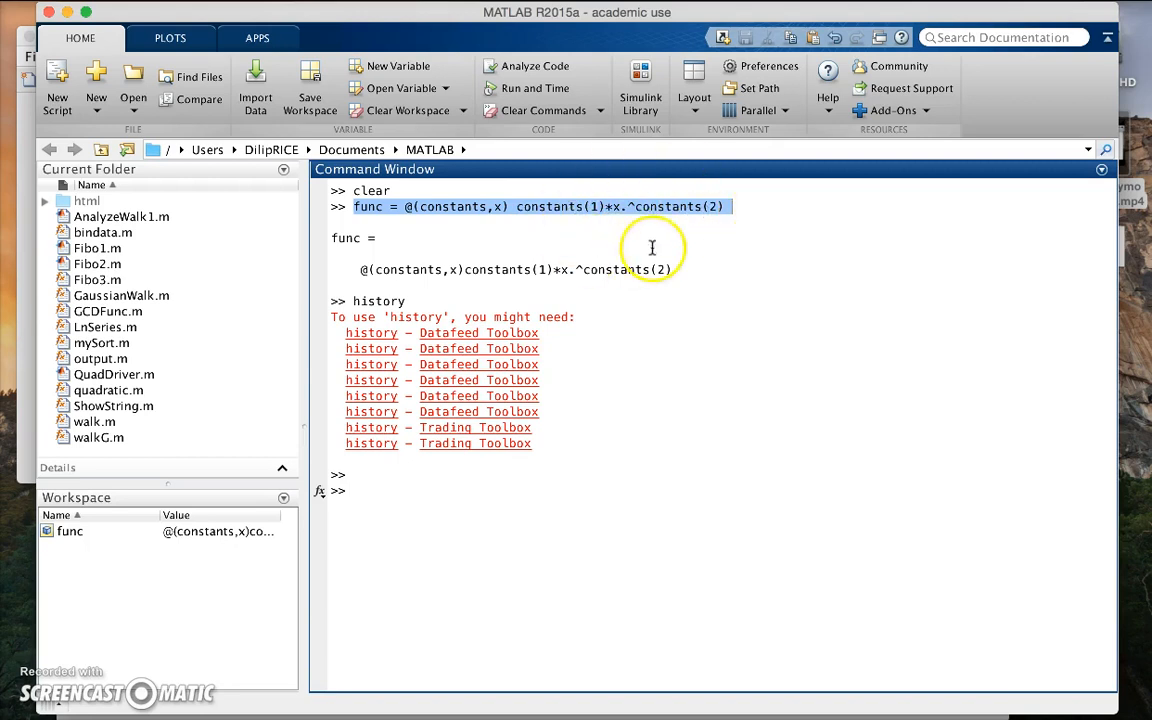
mouse_move(680, 186)
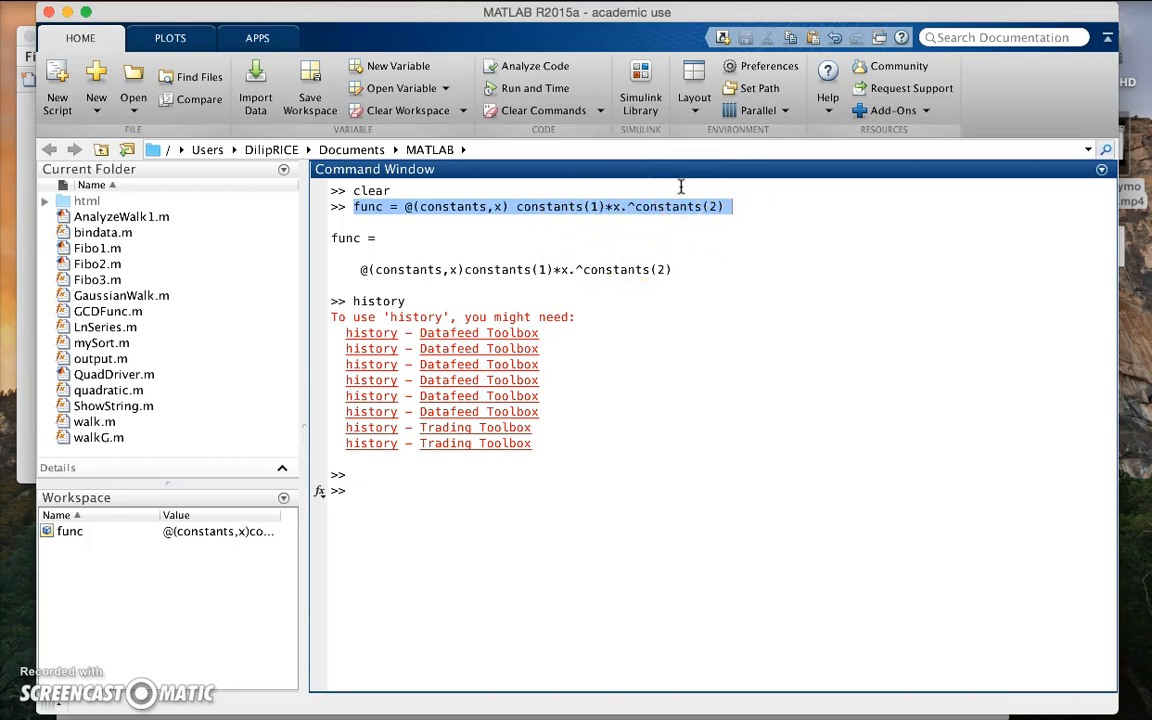
text(x)
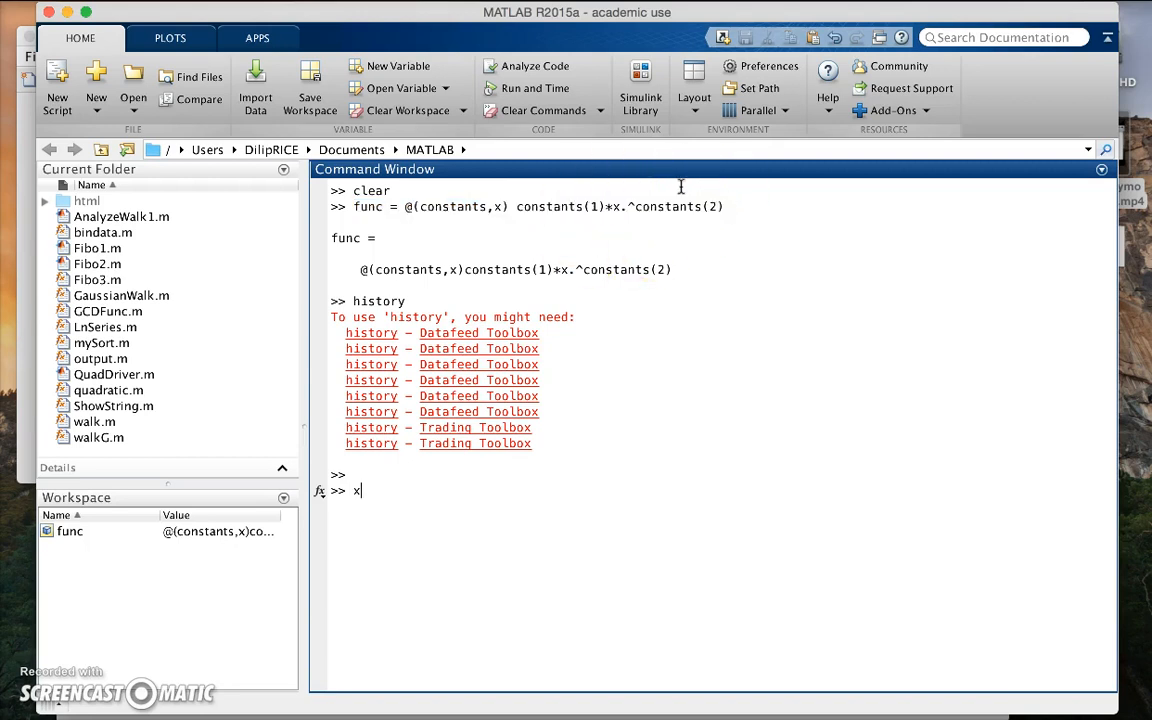
text(data)
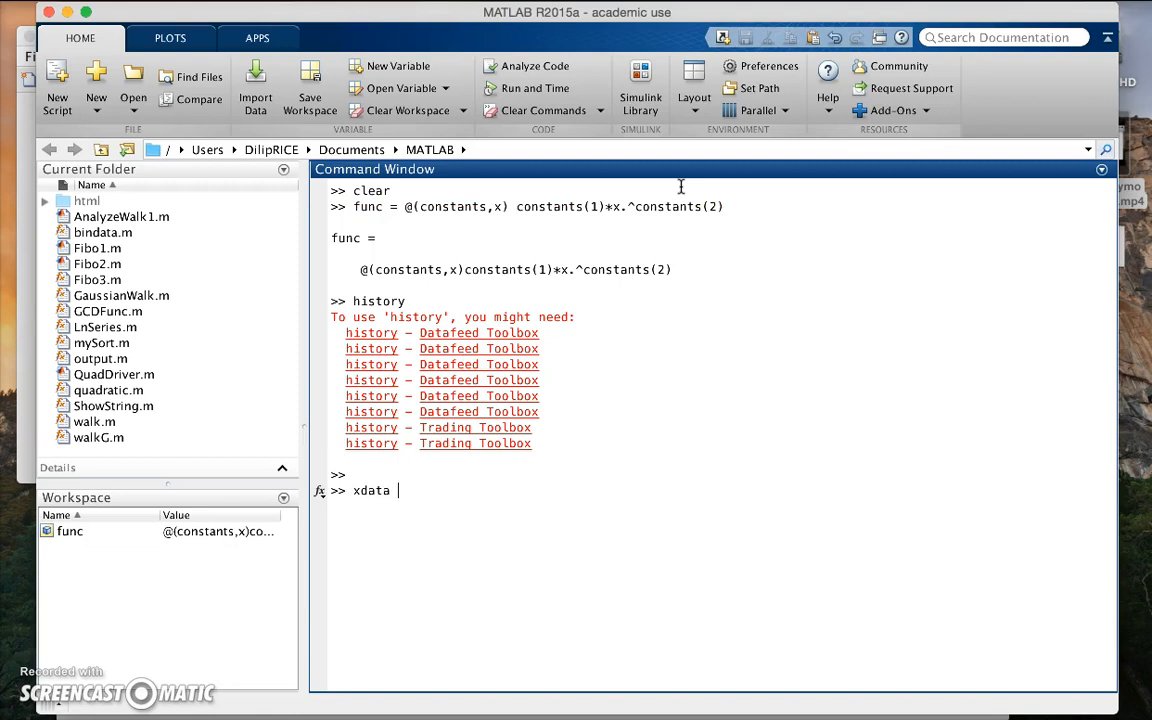
text(= [1)
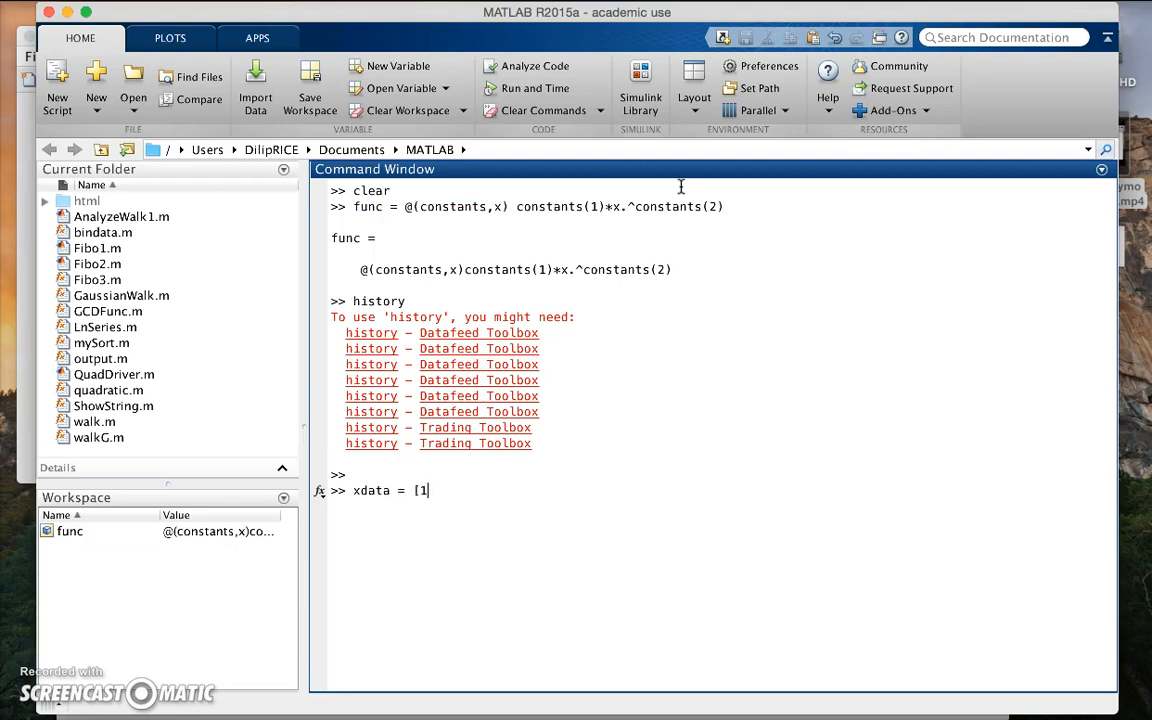
text(:10])
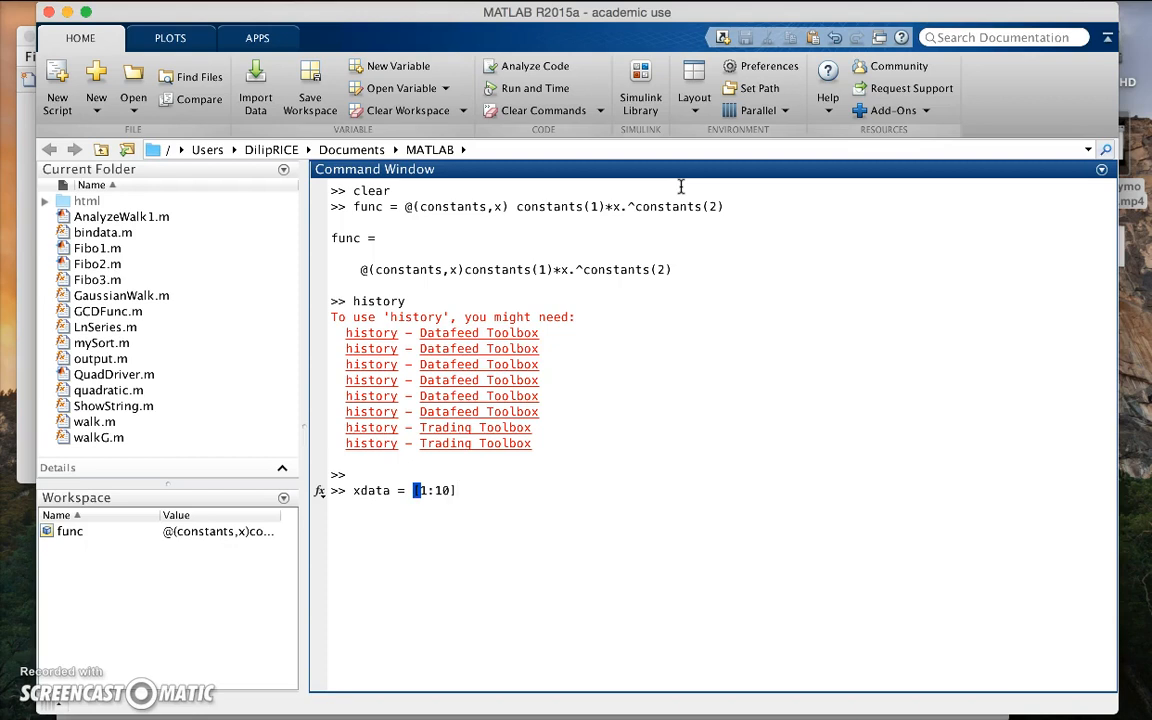
- Define ydata as xdata.^(1.9) plus random noise
text(y)
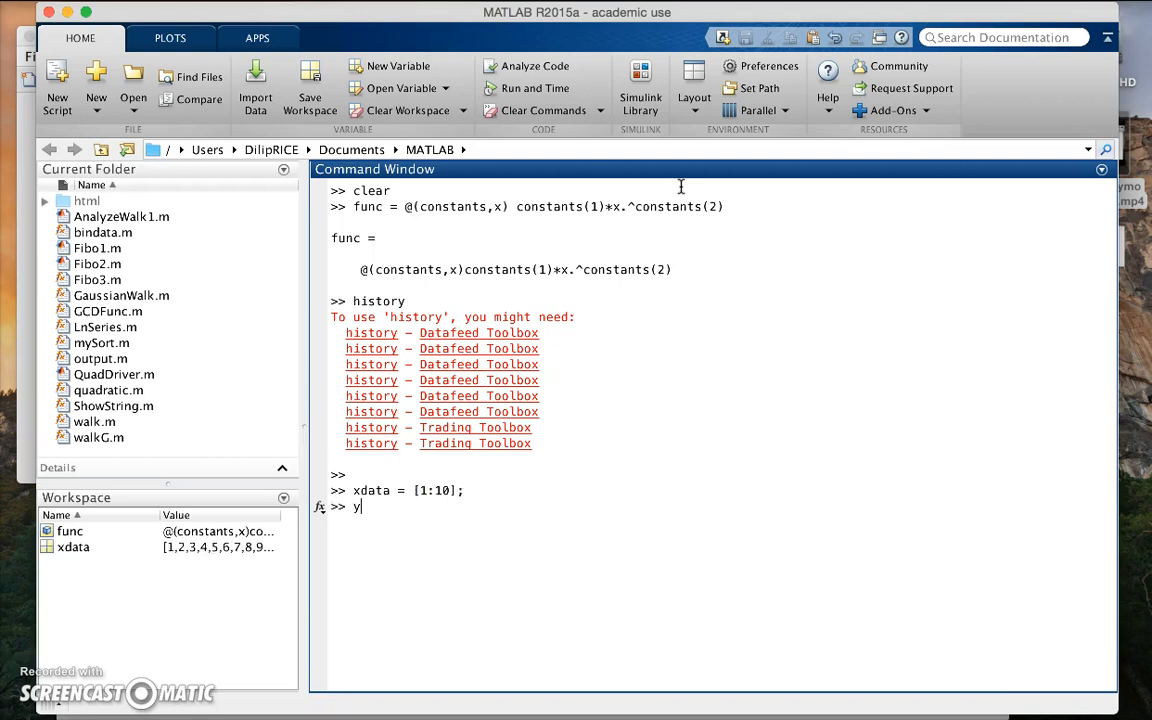
text(data =)
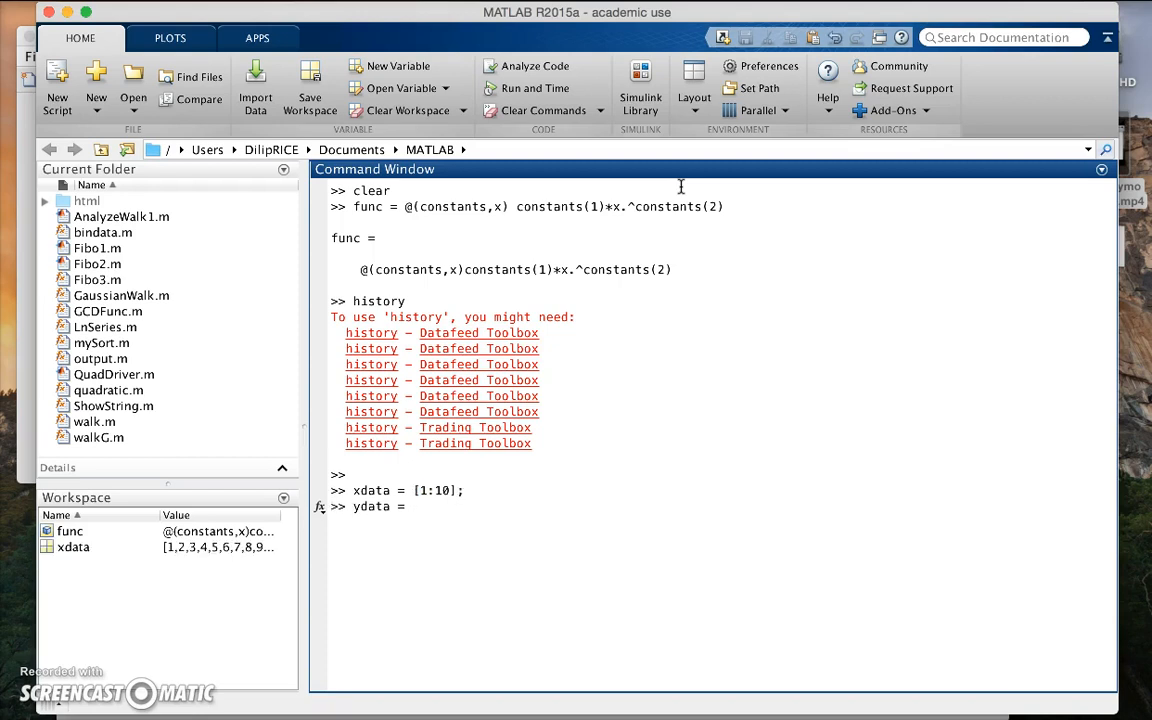
text(xdata.^)
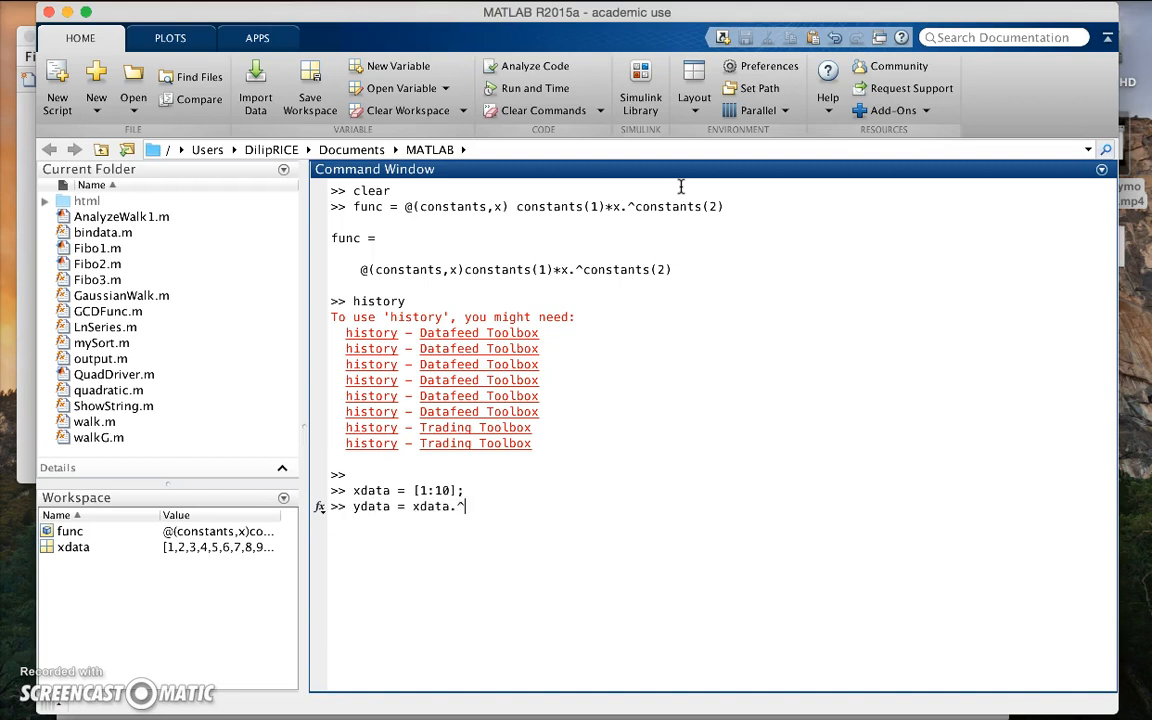
text((1.9)
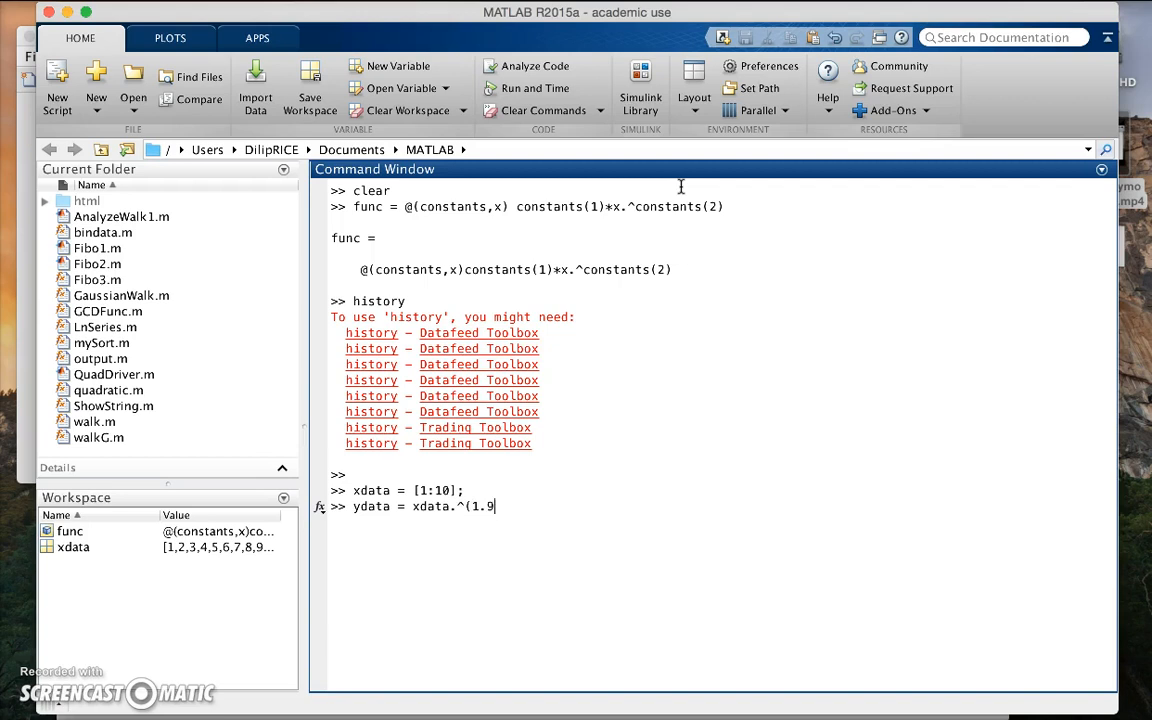
text())
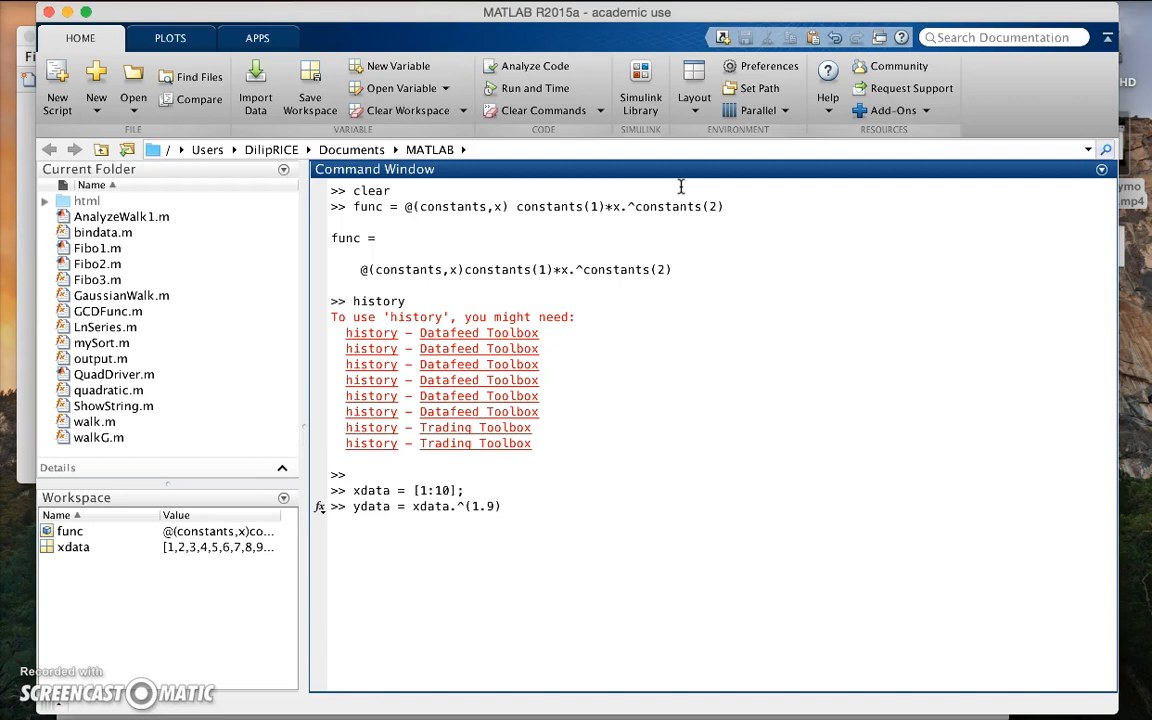
text(+ rand)
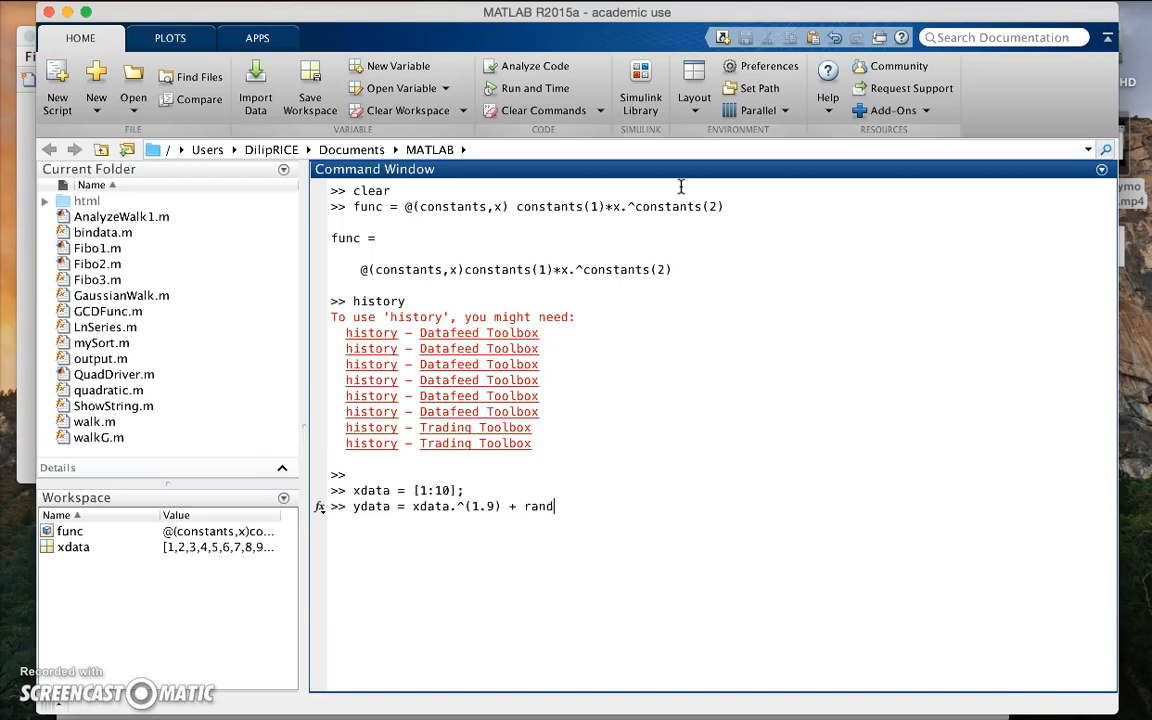
- Plot ydata against xdata as red circle markers with plot(xdata,ydata,'or')
text((1,100)
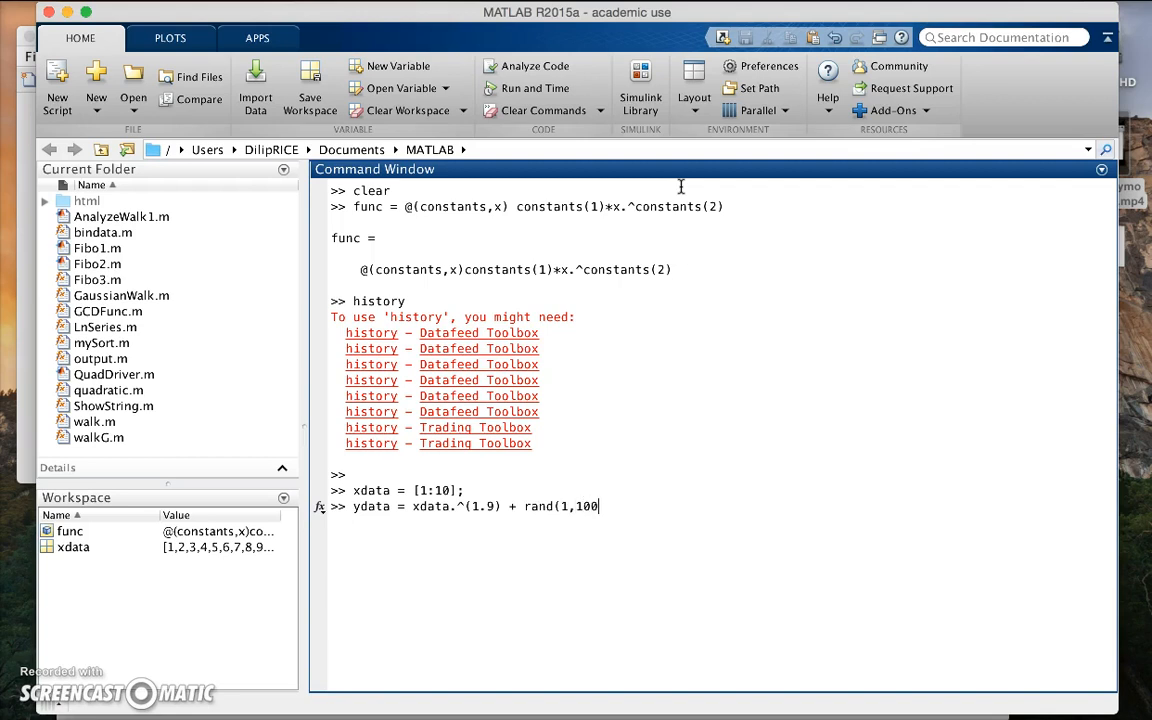
text())
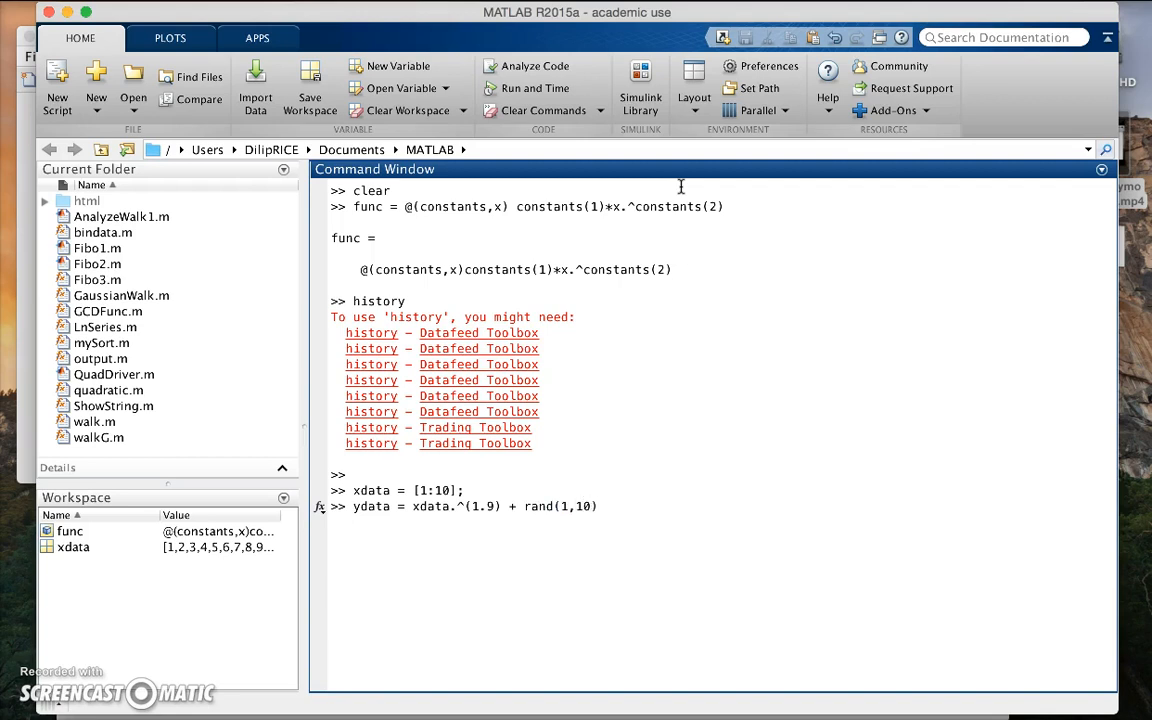
text(p)
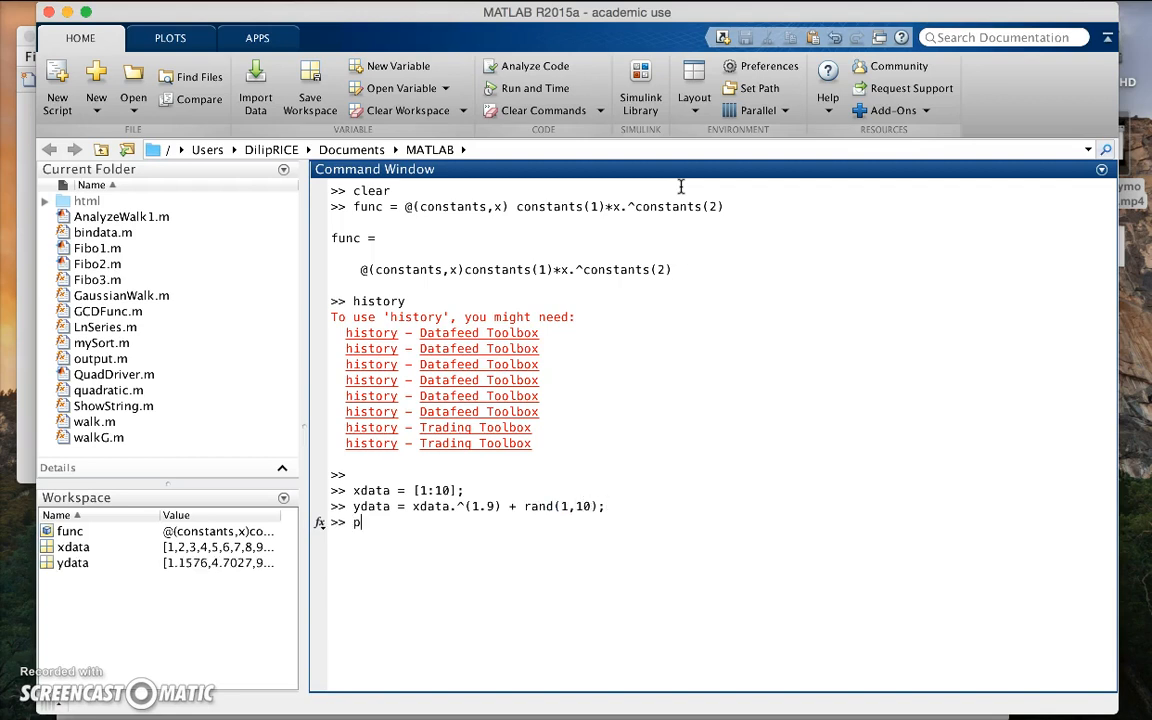
text(lot(xdata)
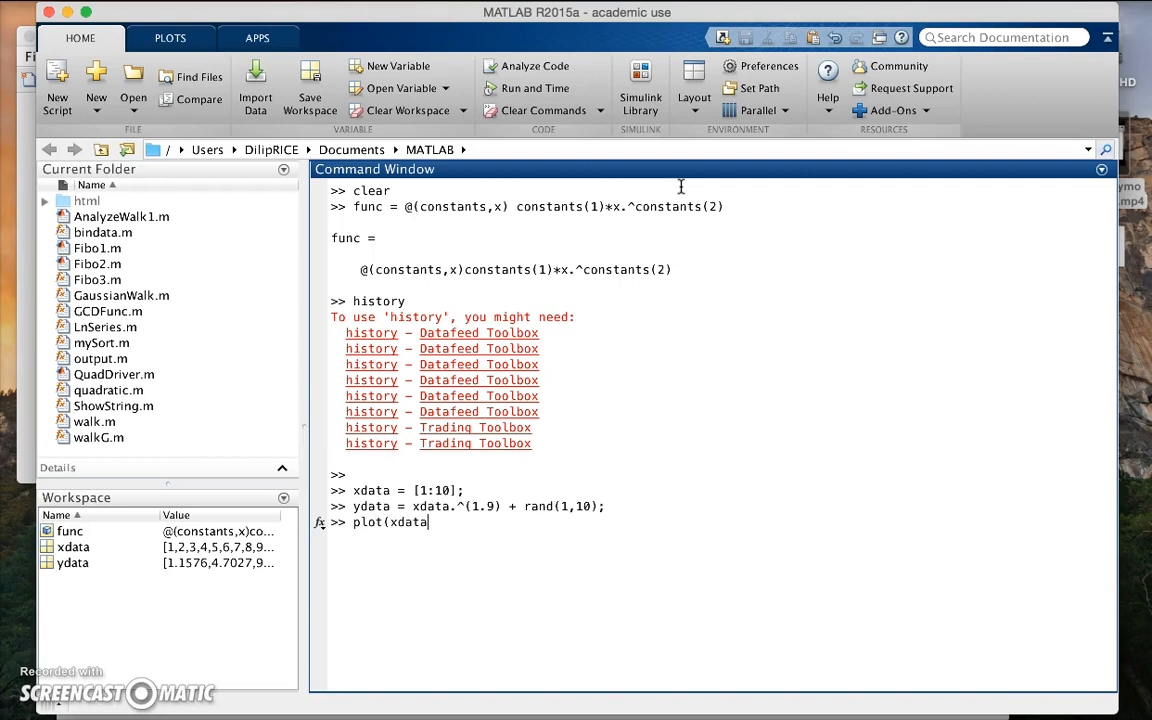
text(,yadata,)
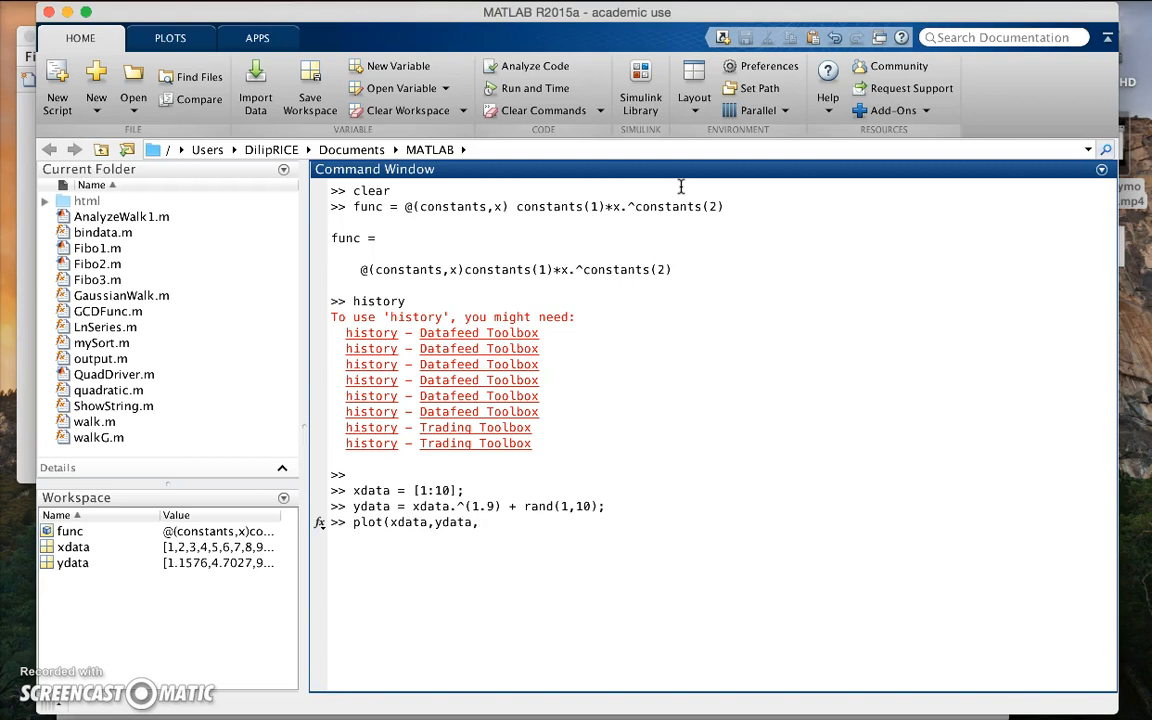
text('or)
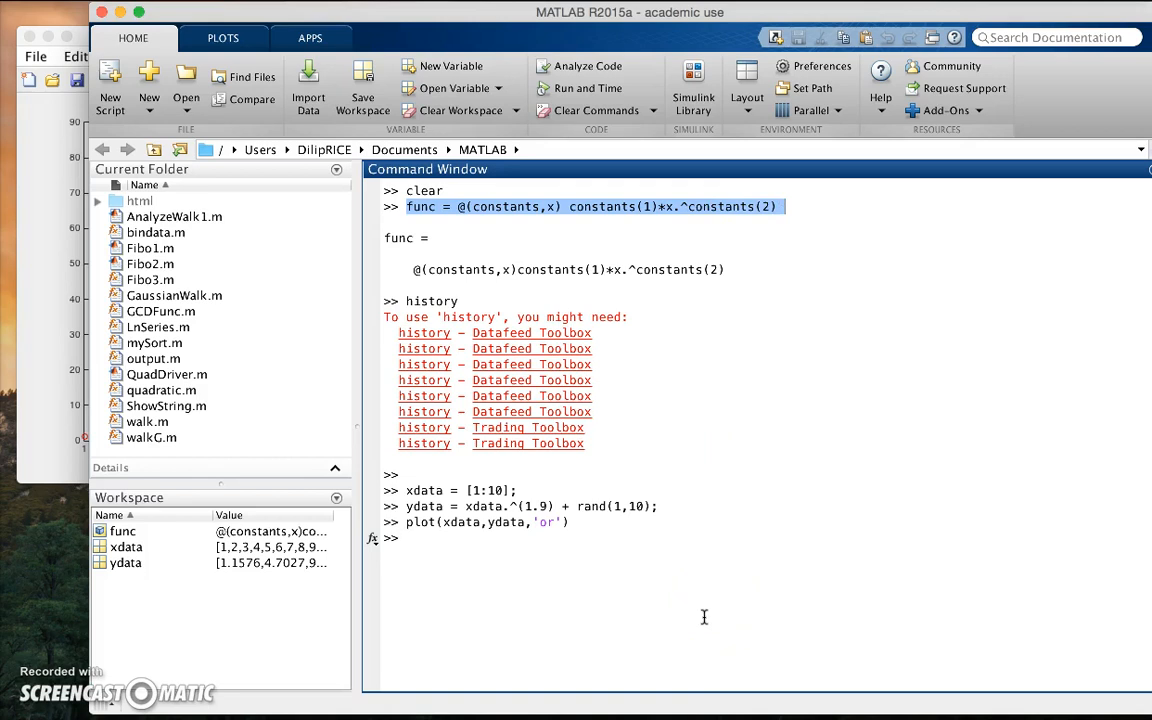
text(fx)
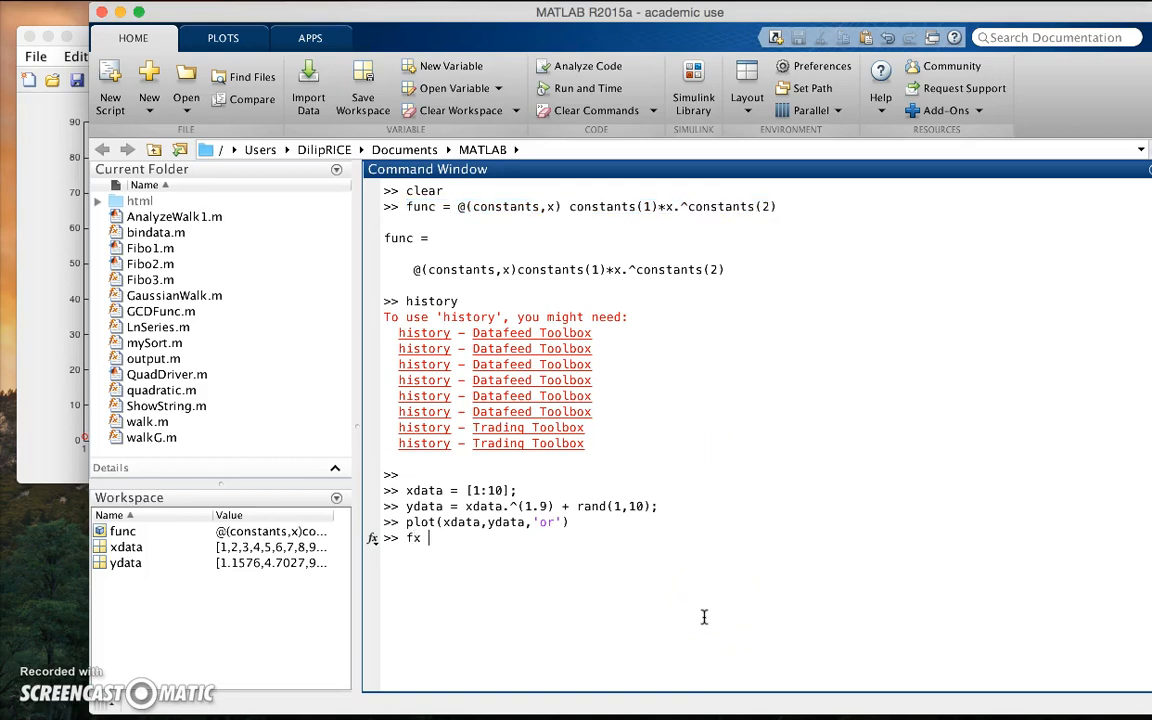
- Start the lsqcurvefit call on func to fit the power-law model
text(= l)
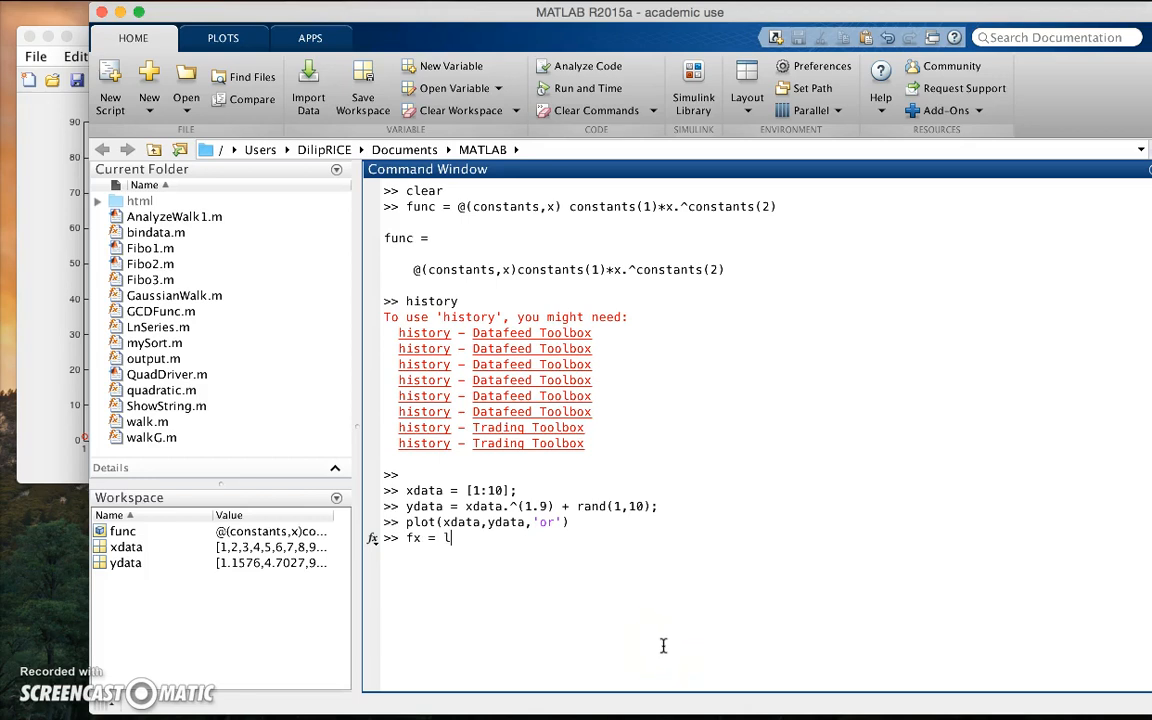
text(sqcurve)
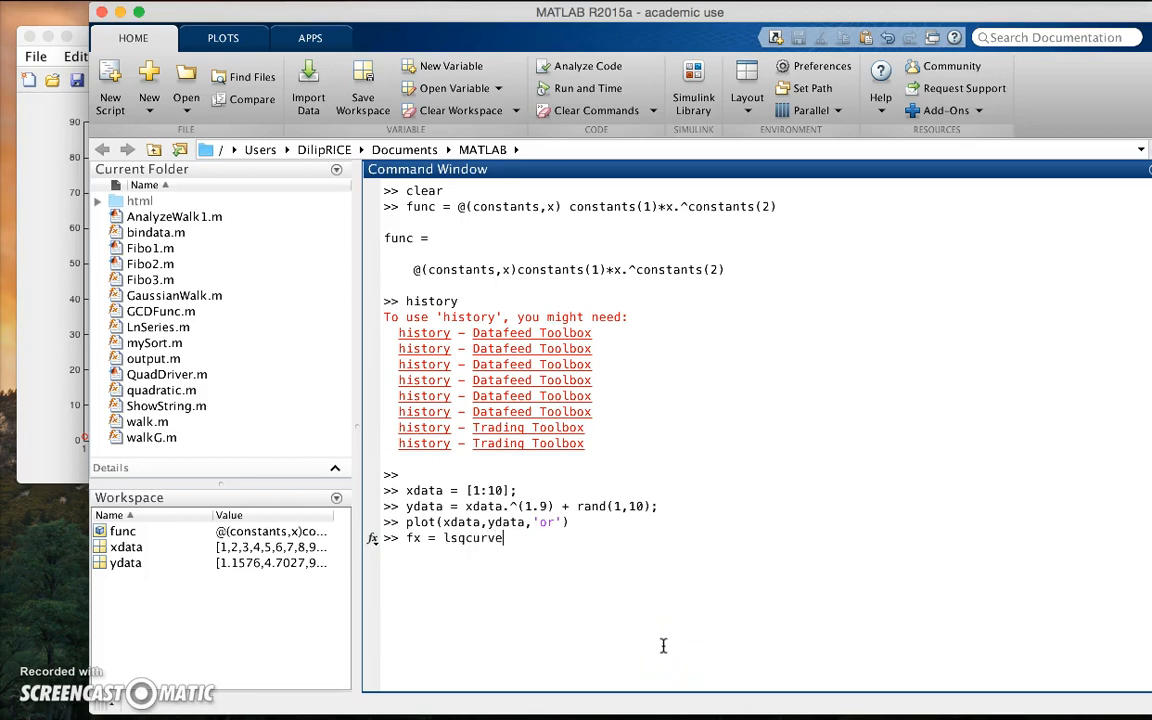
text(fit()
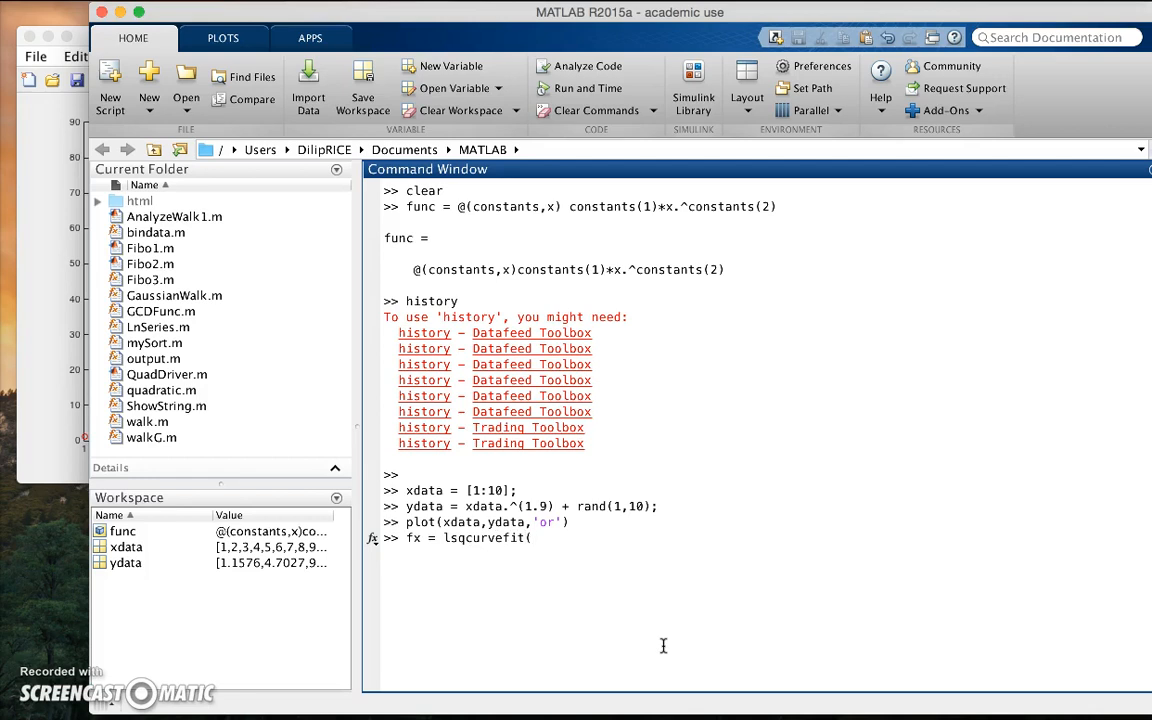
text(()
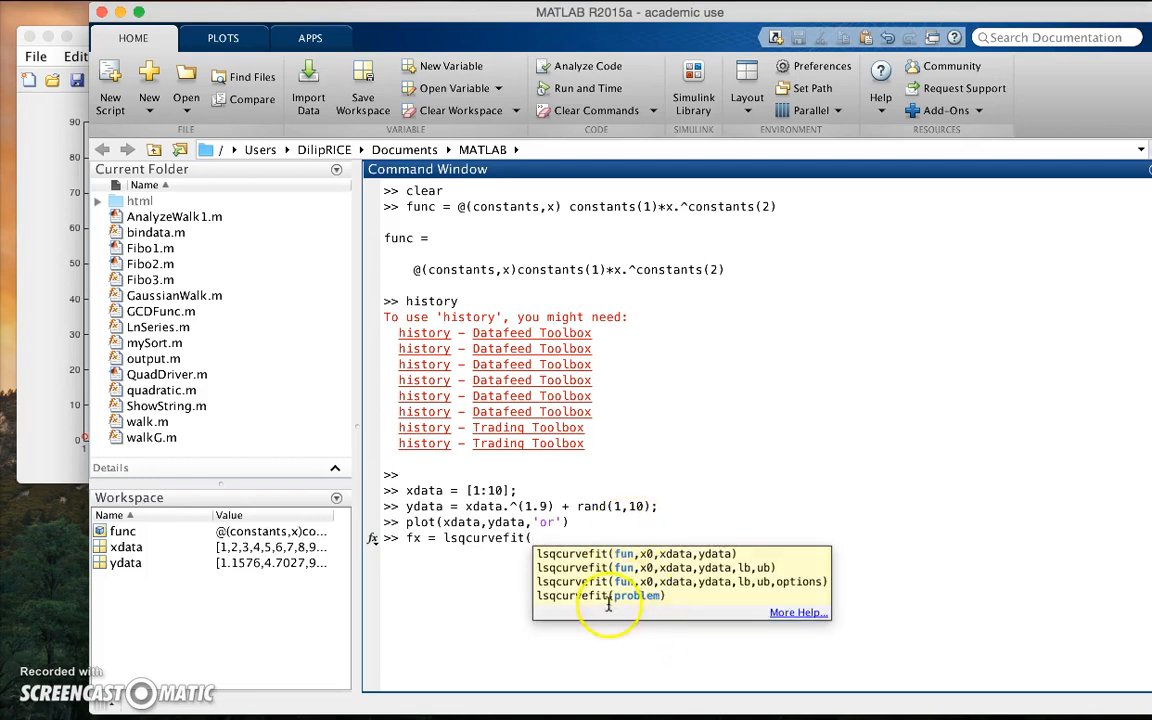
text(func,)
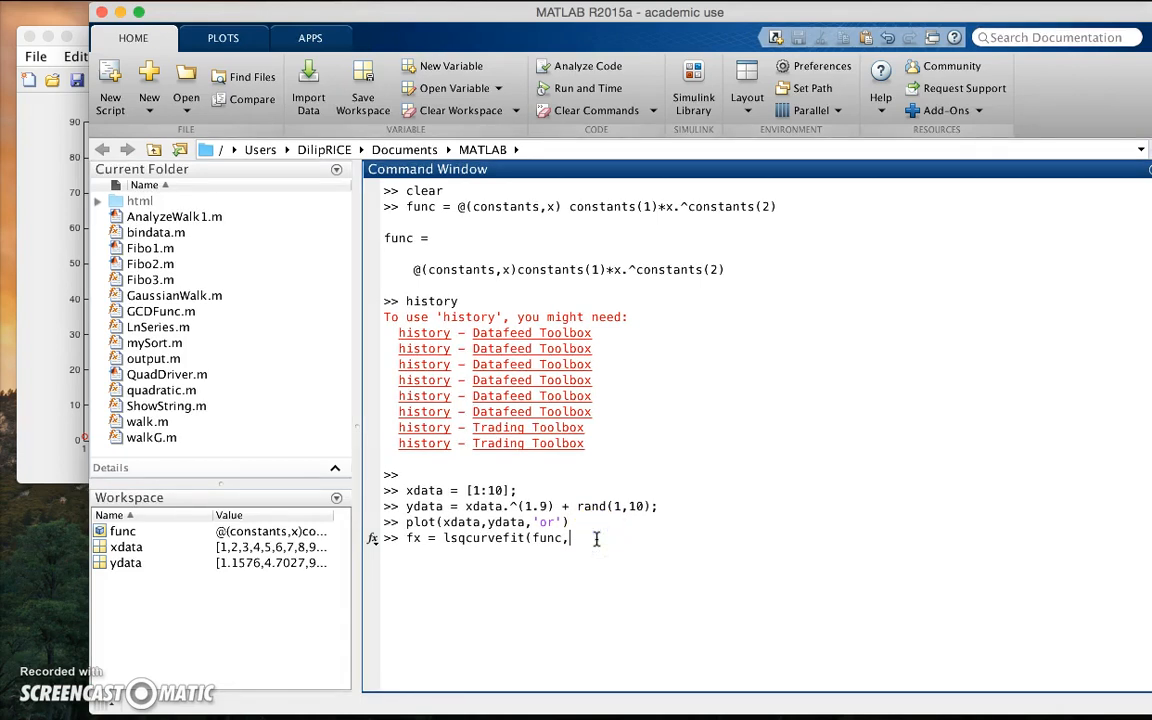
- Supply the starting guess [1,1] with xdata and ydata, returning fx = 1.0774, 1.8717
text([)
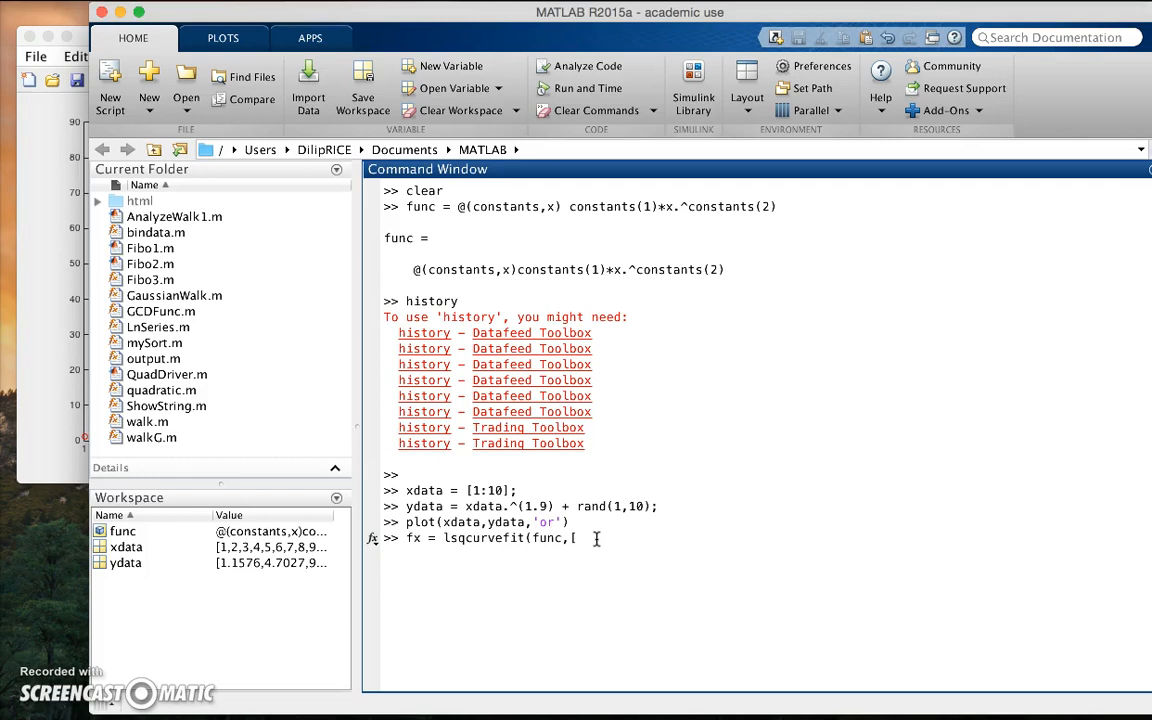
text(1,1)
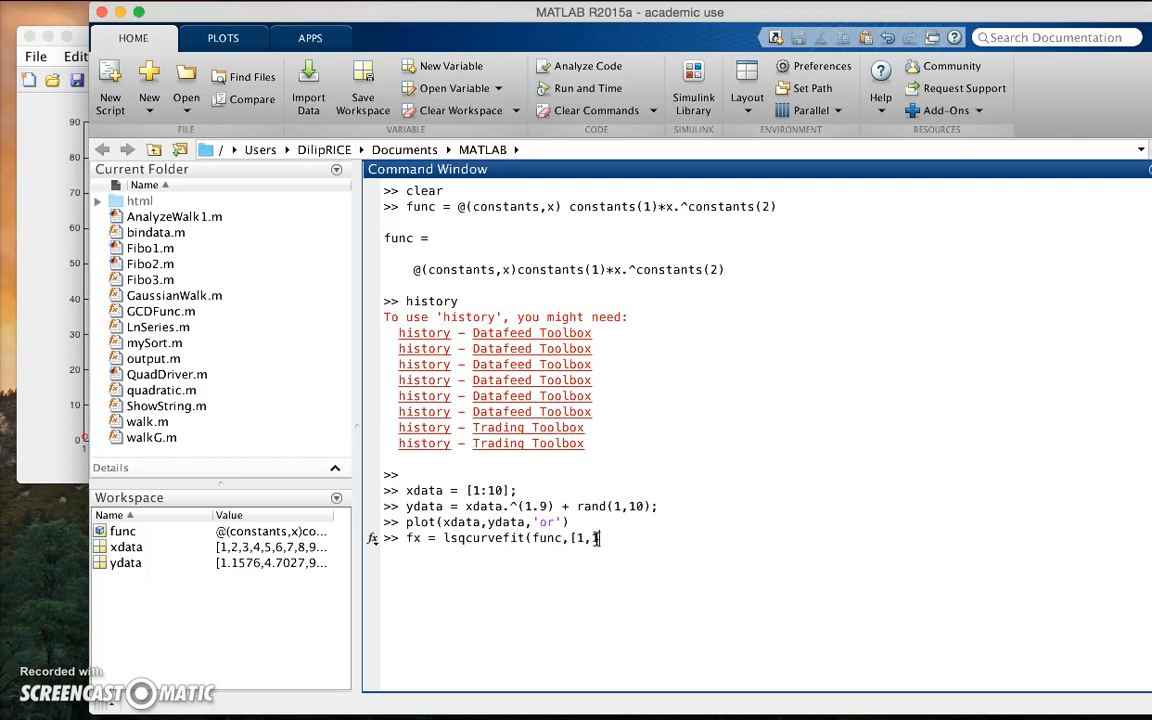
text(],)
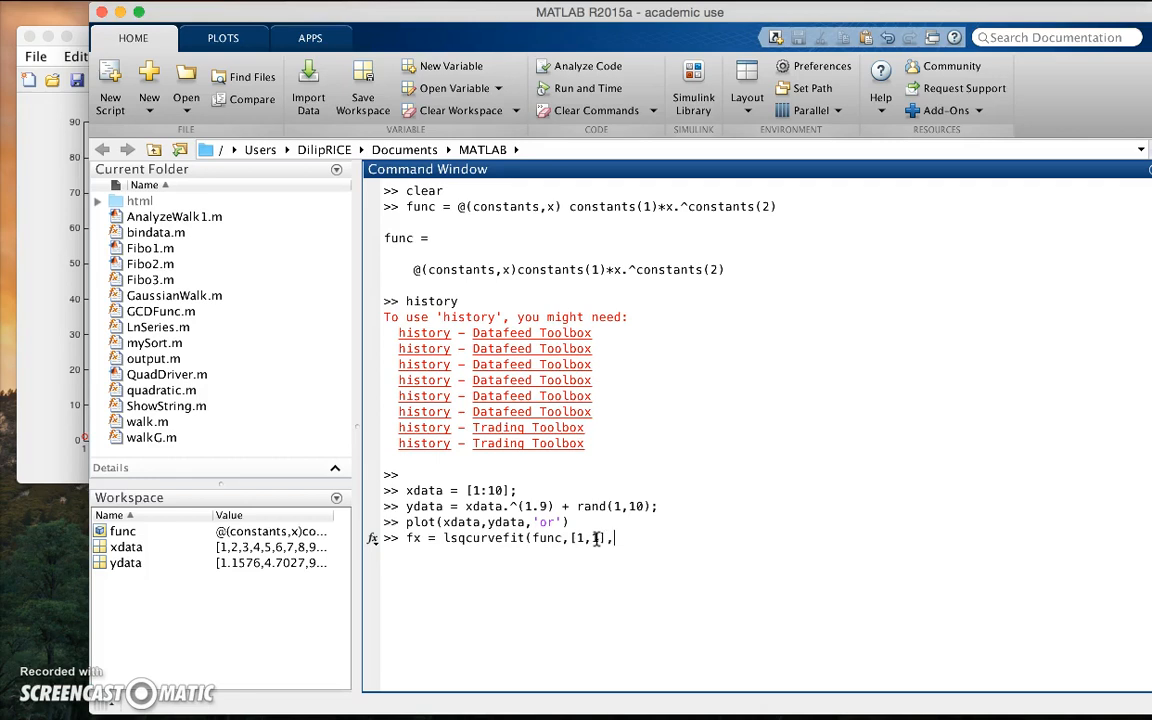
text(xdata)
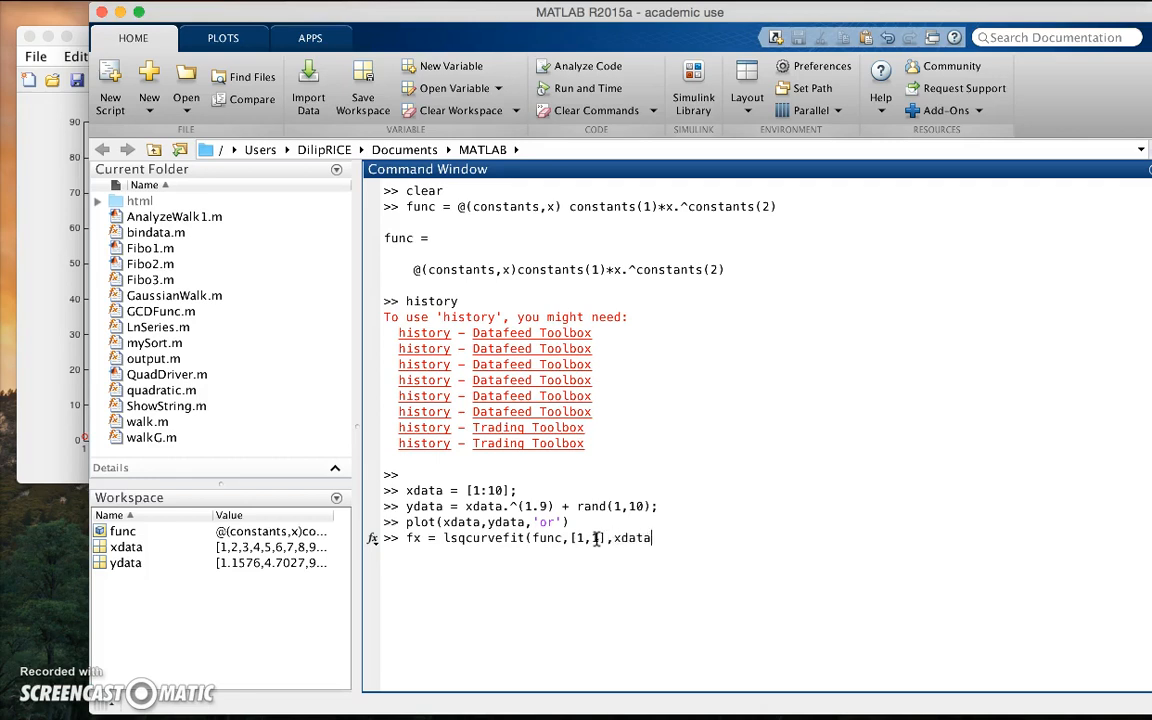
text(,ydata))
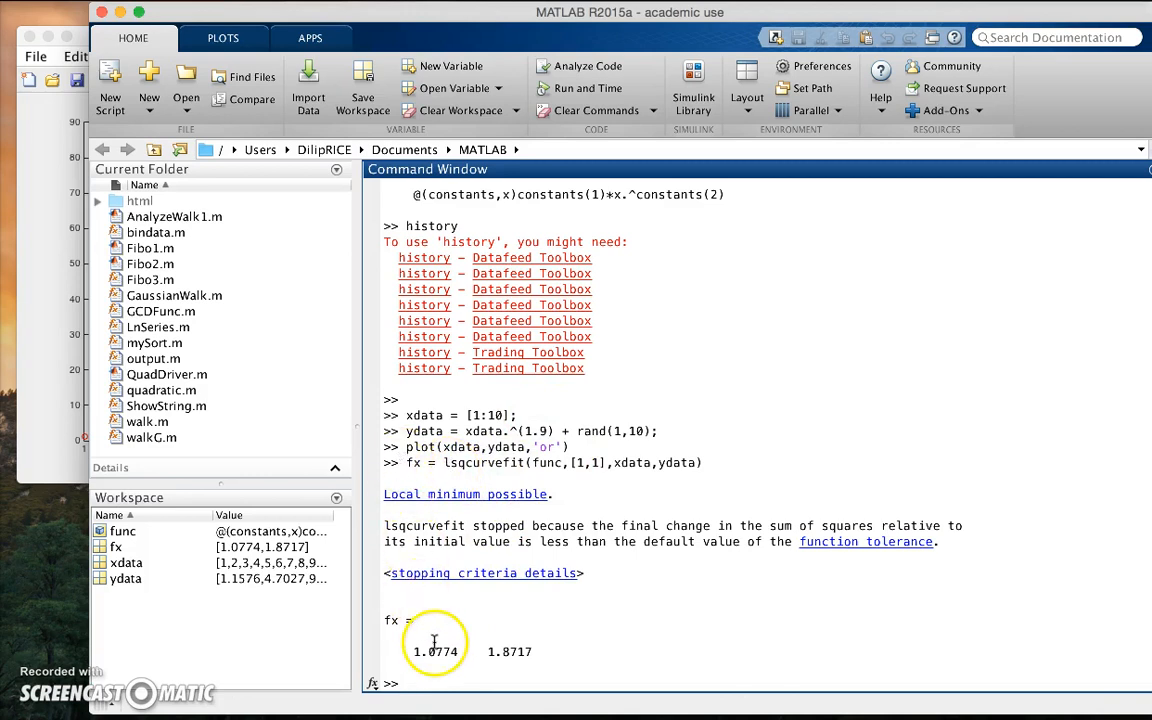
- Highlight the fitted constant 1.0774 and begin the hold on command
double_click(430, 652)
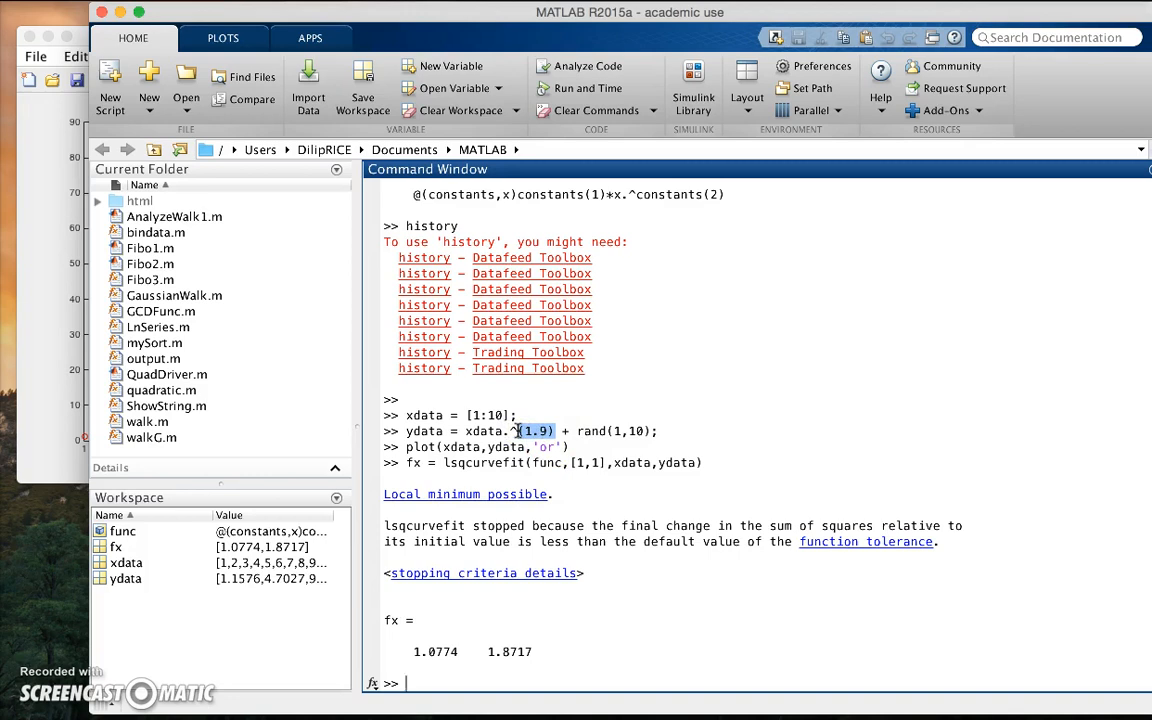
text(hold on)
text(f)
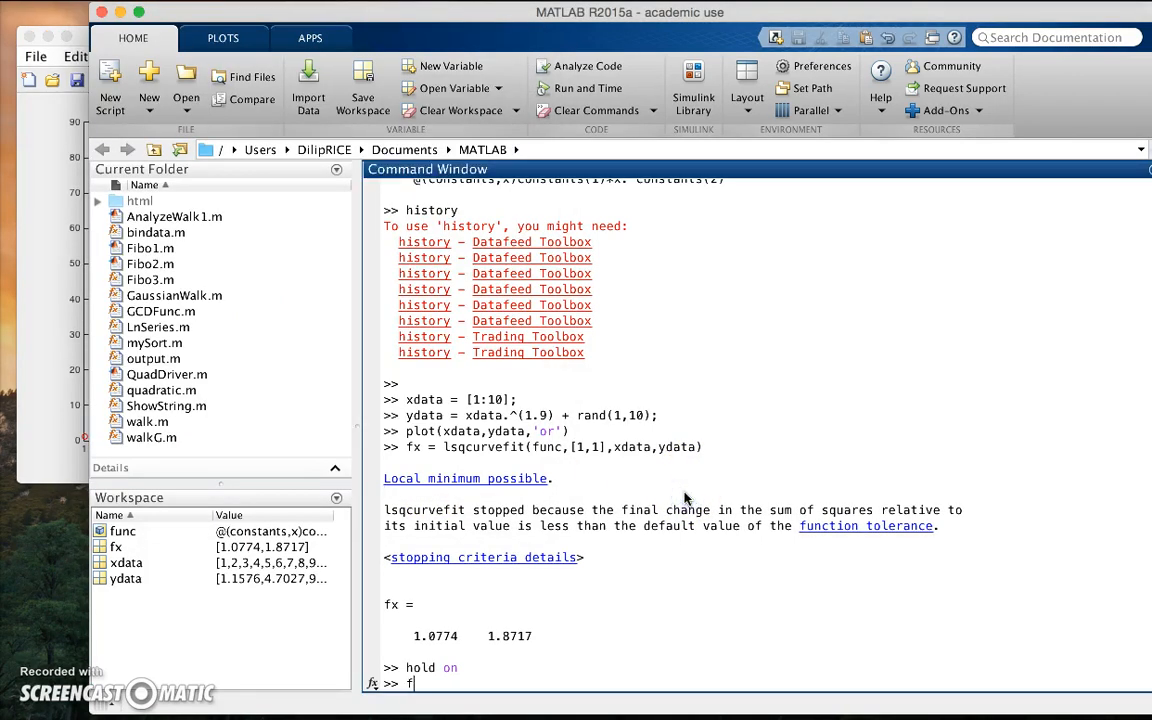
- Enter fplot(@x),func(fx,x),[1,10],'-k'), which fails with an unbalanced-parenthesis error
text(plot)
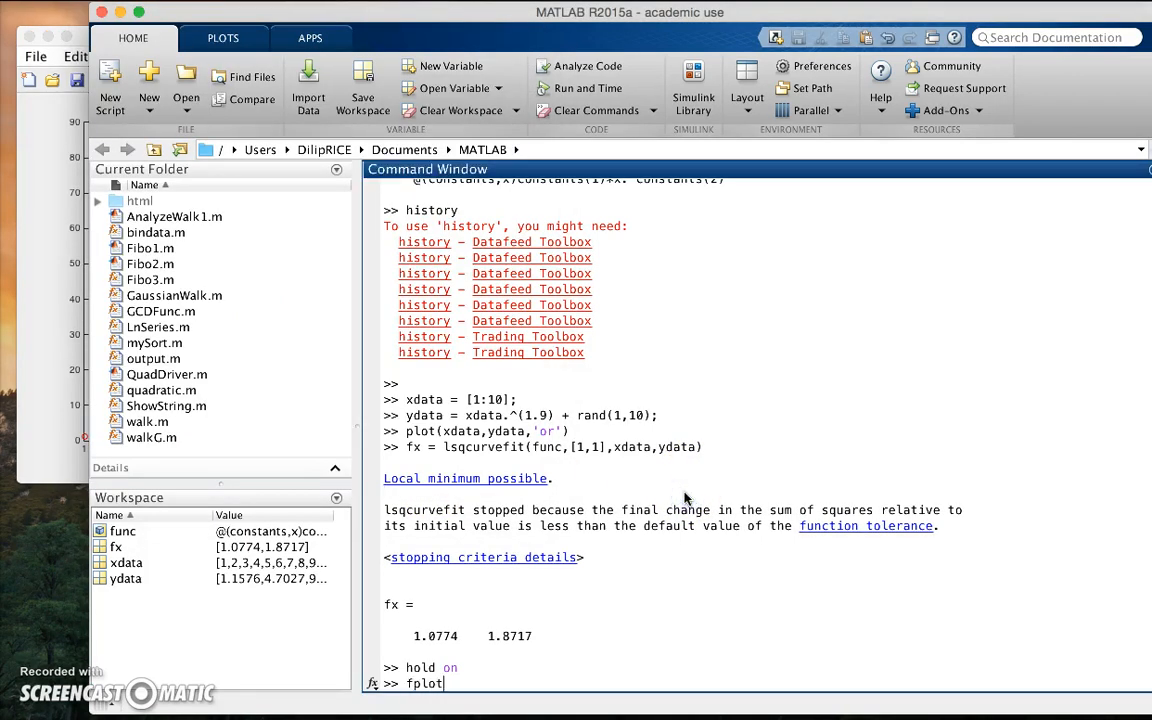
text((@x),)
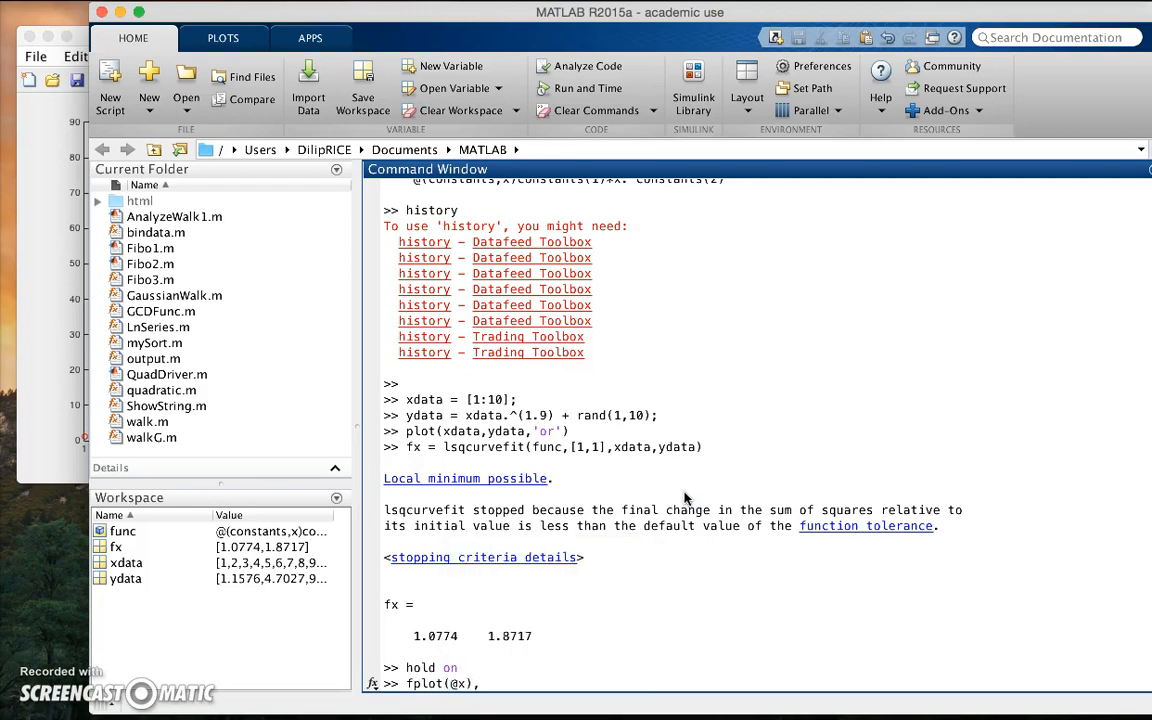
text(func()
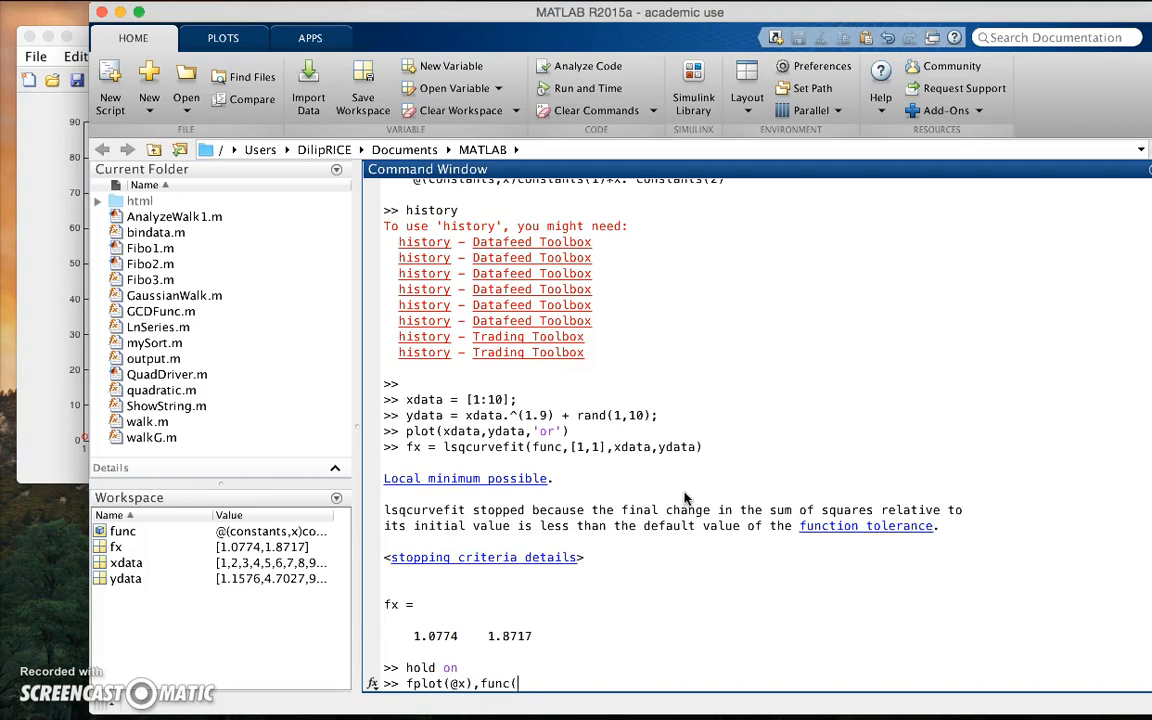
text(fx,x),)
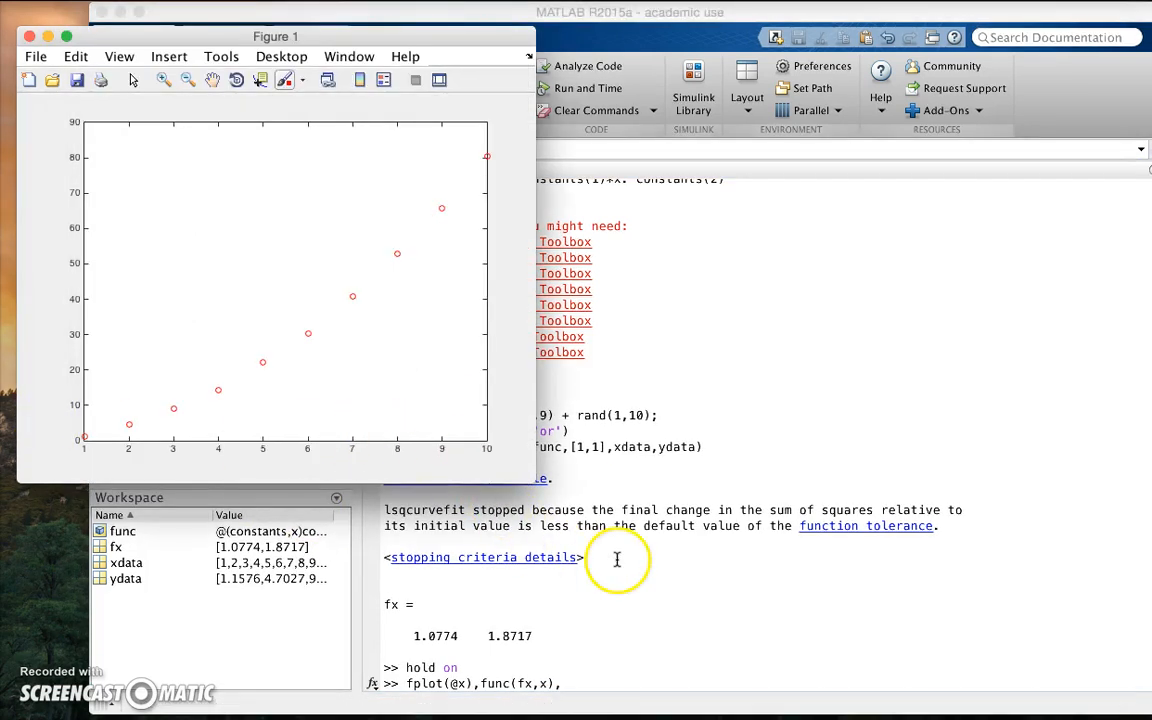
mouse_move(704, 598)
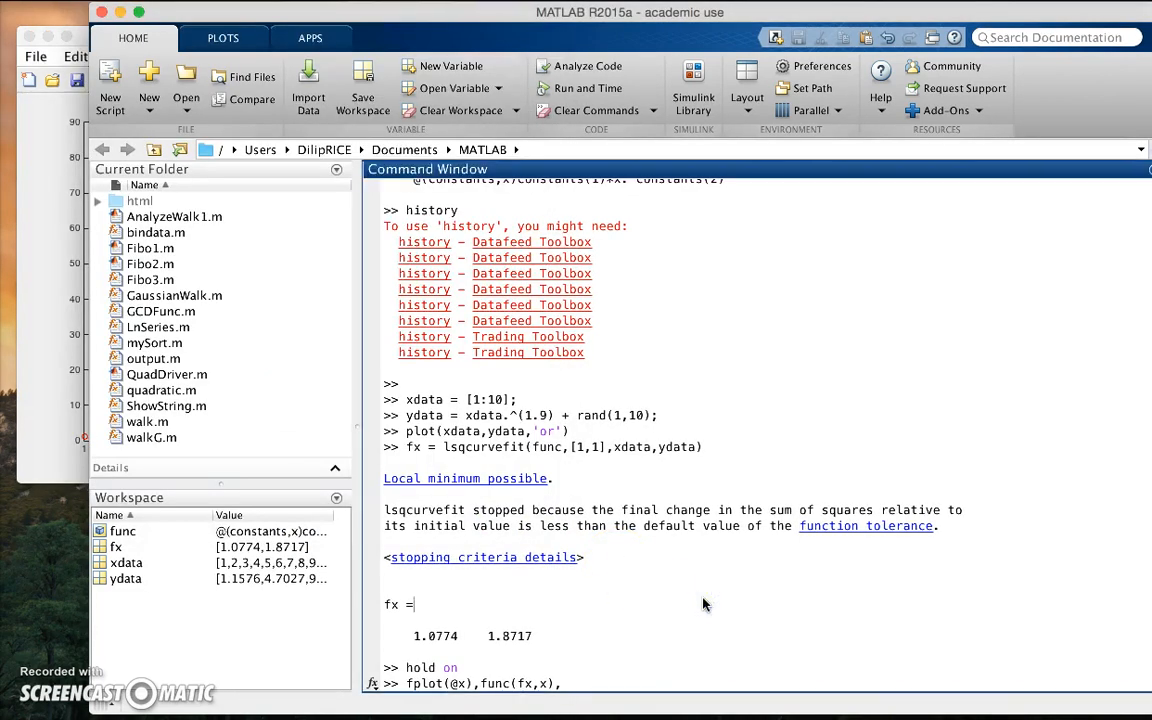
text([1,100)
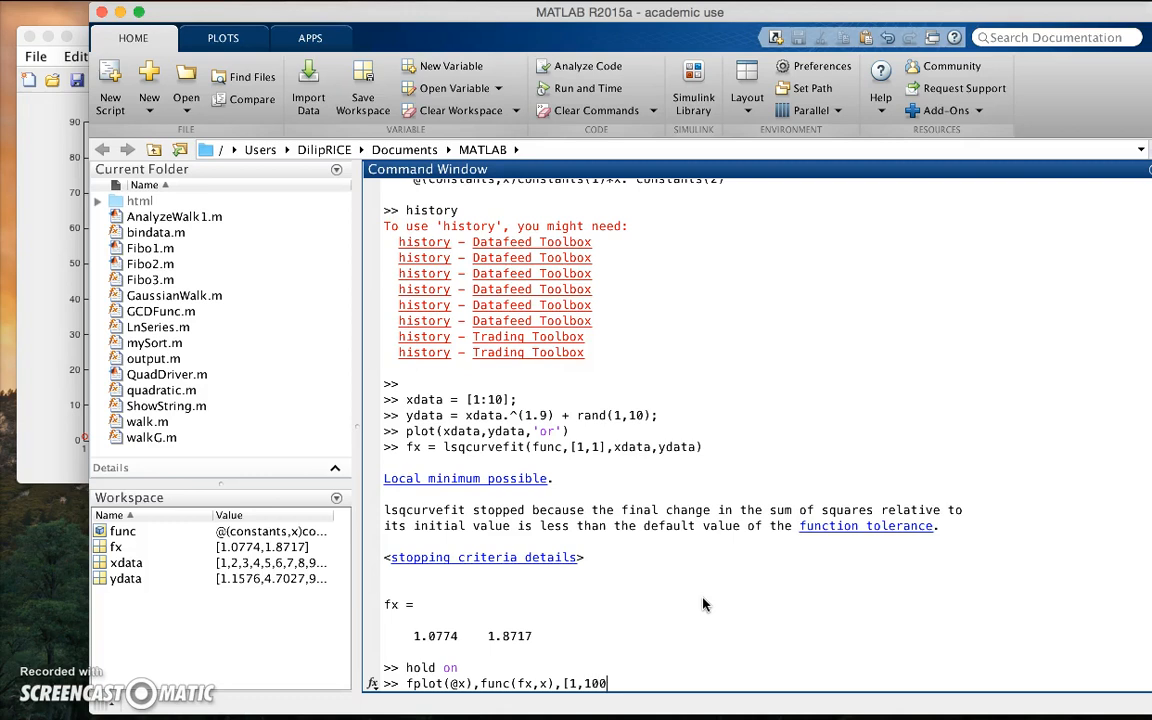
text(0],')
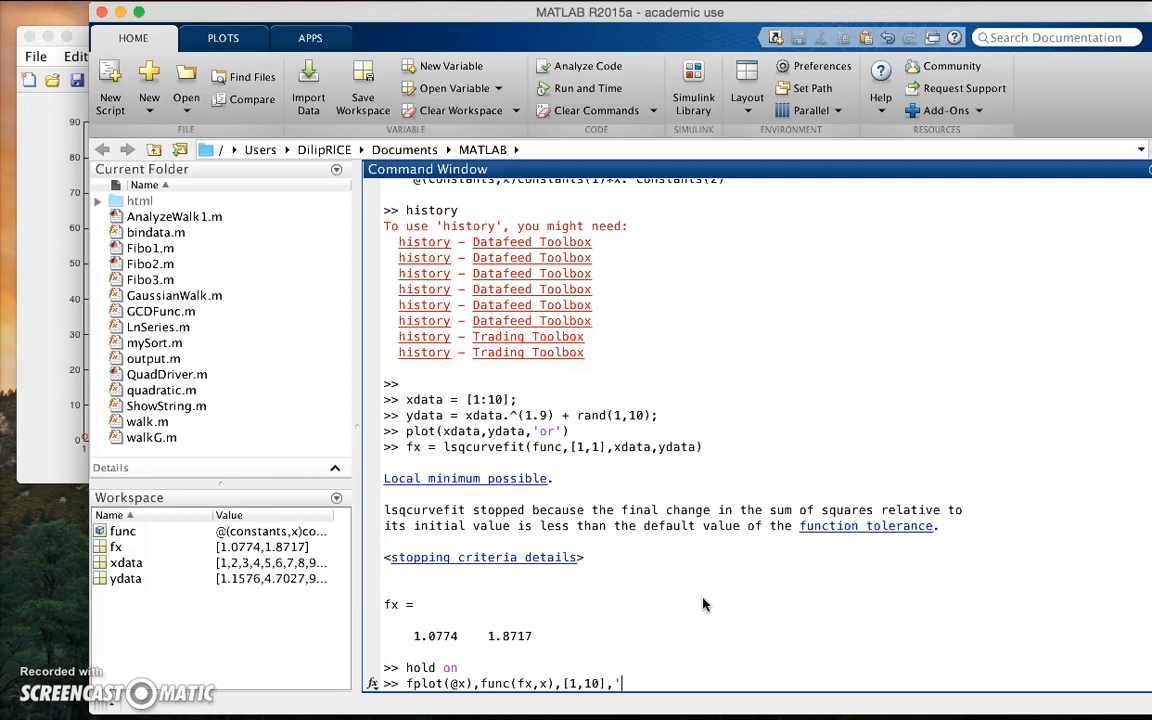
text(-k)
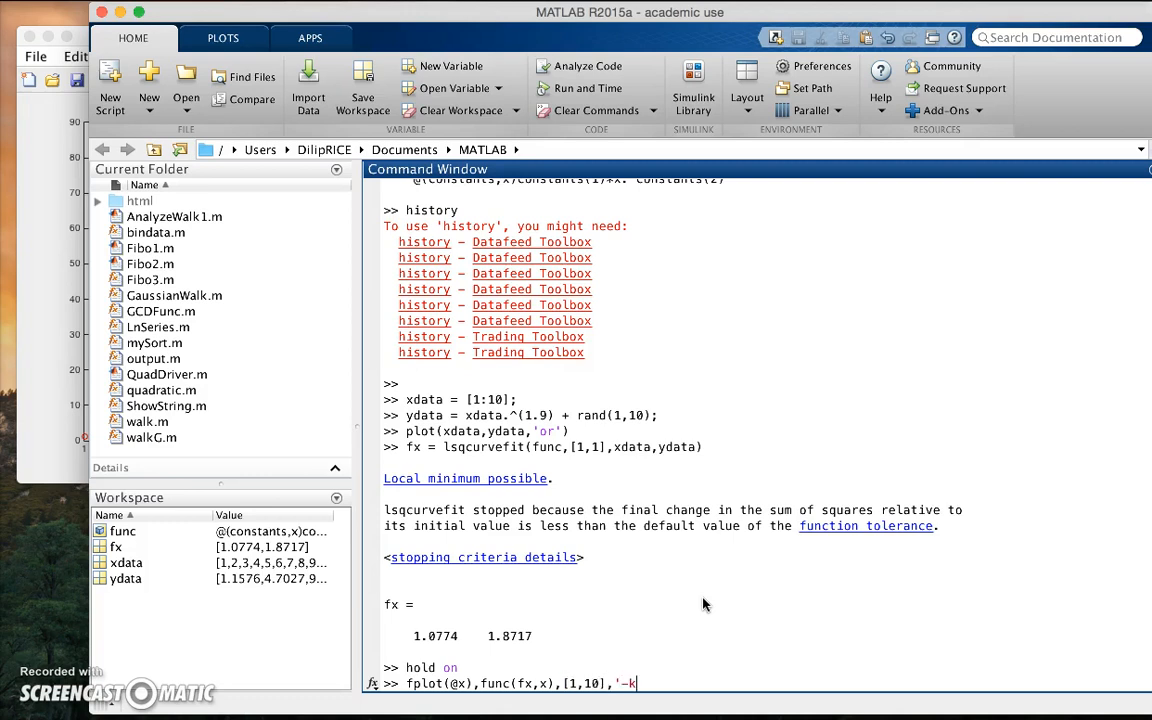
text())
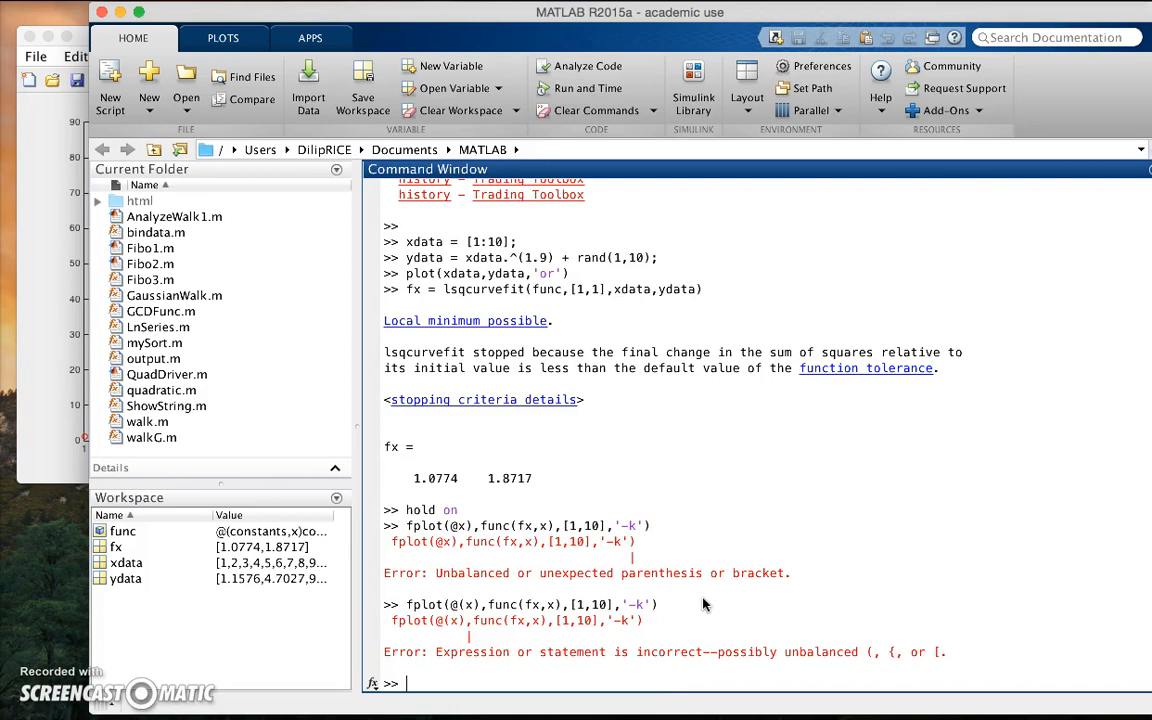
- Run fplot(@(x) func(fx,x),[1,10],'-k') to draw the black fitted curve over the data
text(fplot(@(x),func(fx,x),[1,10],'-k'))
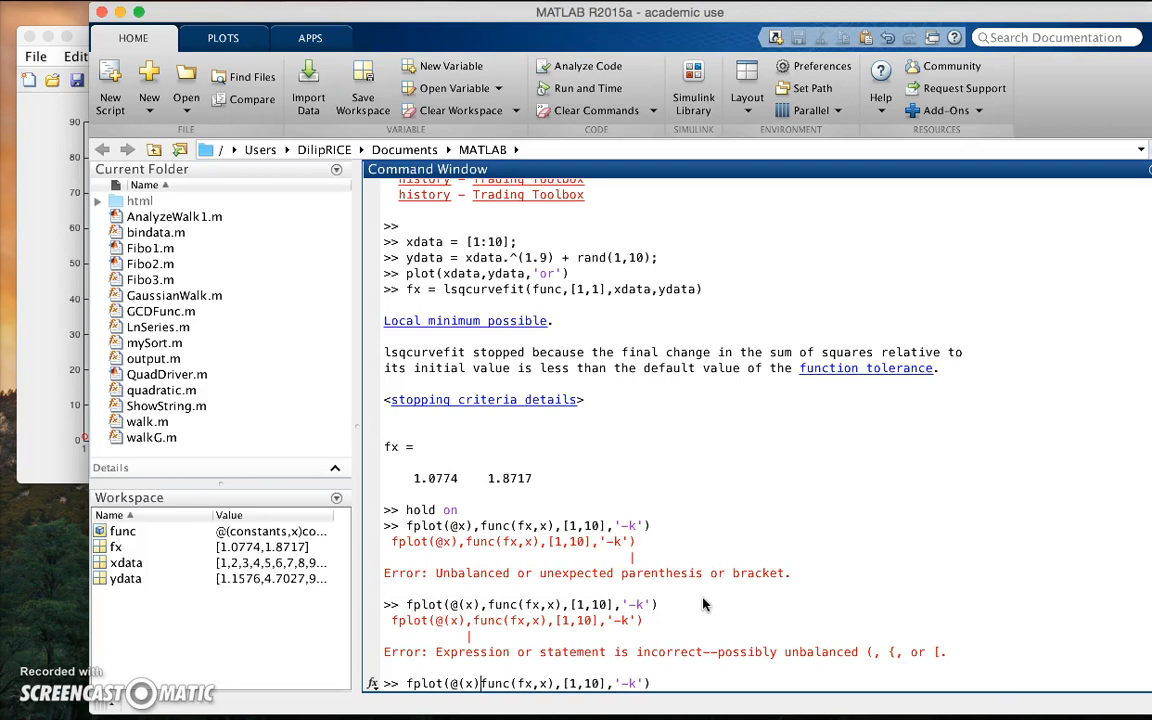
key(enter)
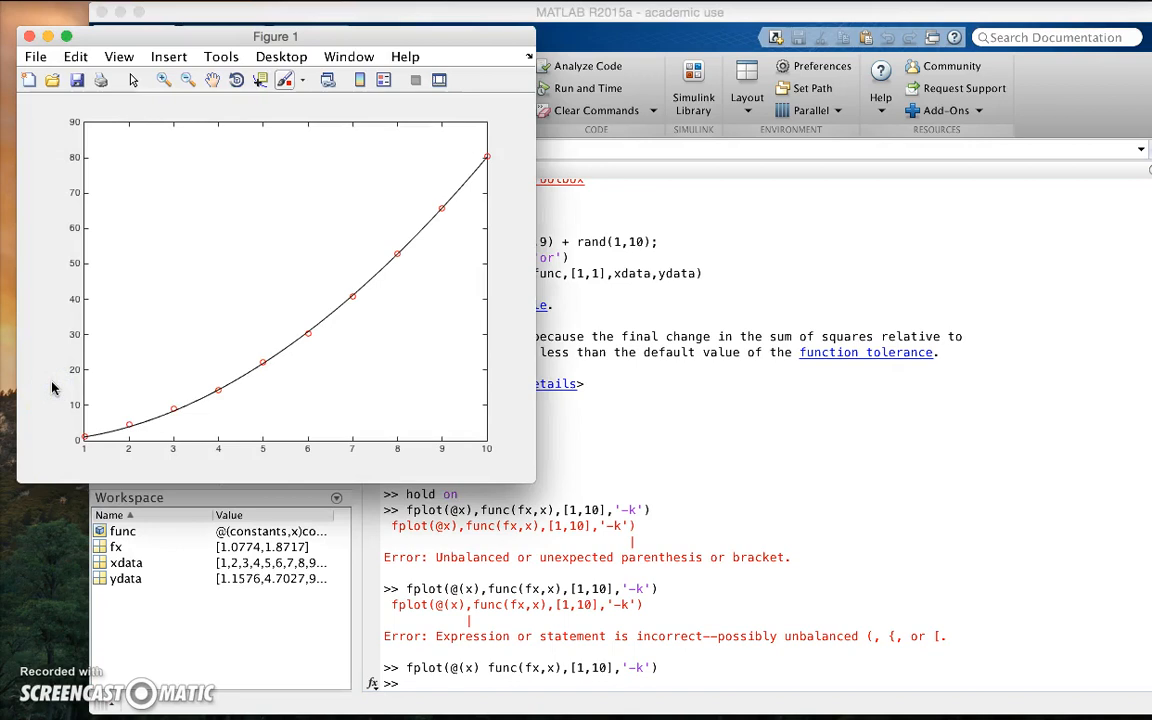
mouse_move(1078, 424)
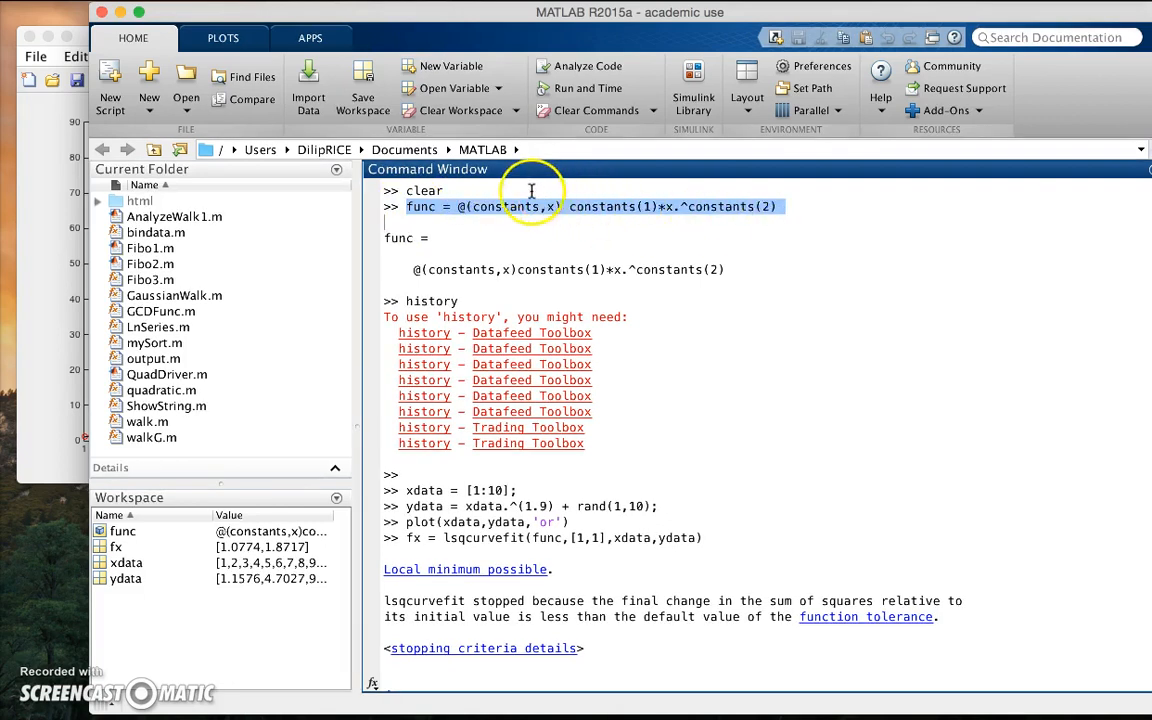
mouse_move(496, 206)
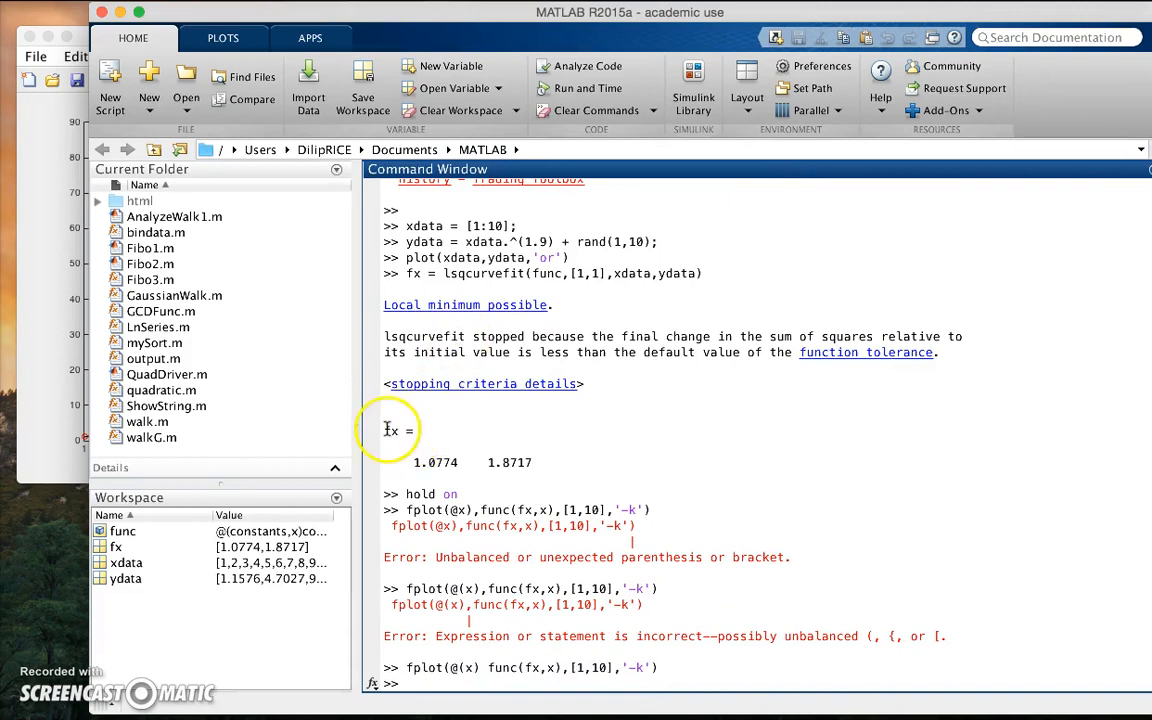
drag(388, 430, 536, 462)
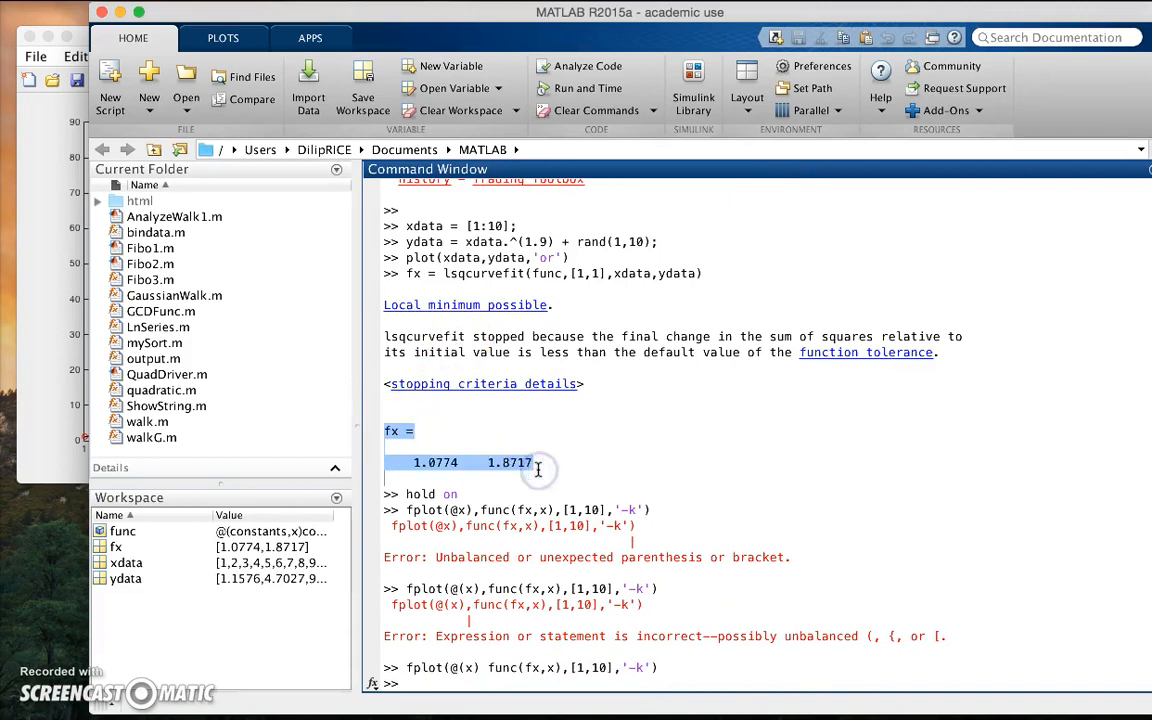
mouse_move(230, 460)
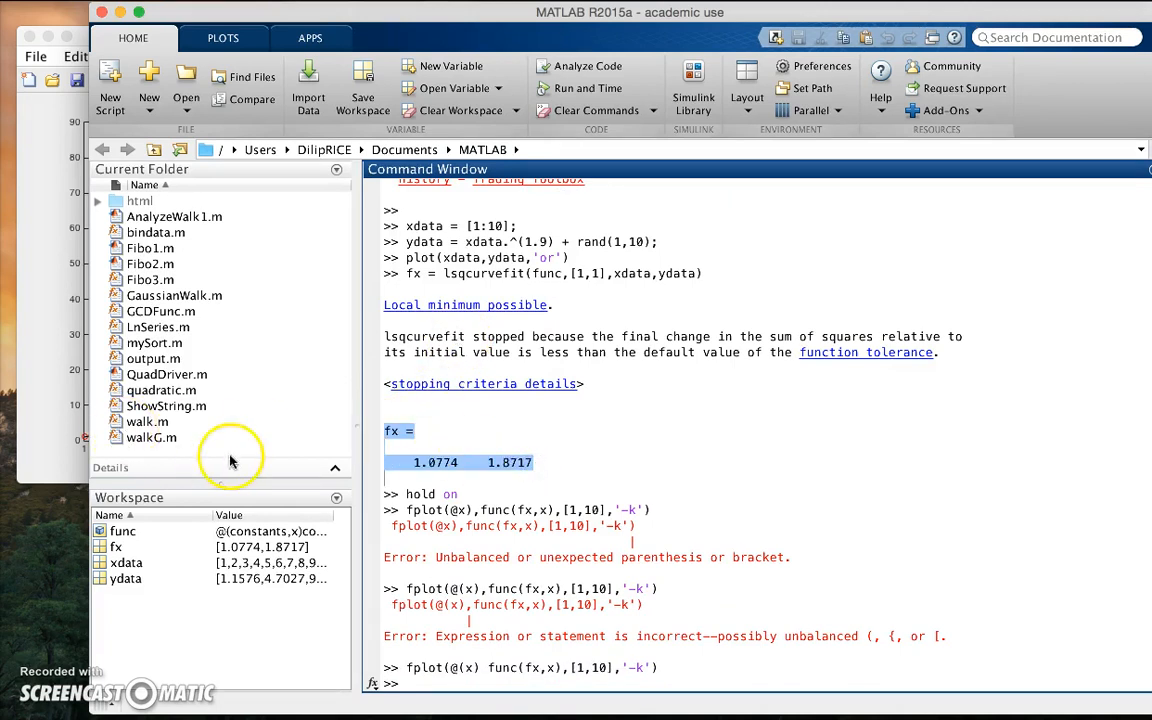
mouse_move(496, 420)
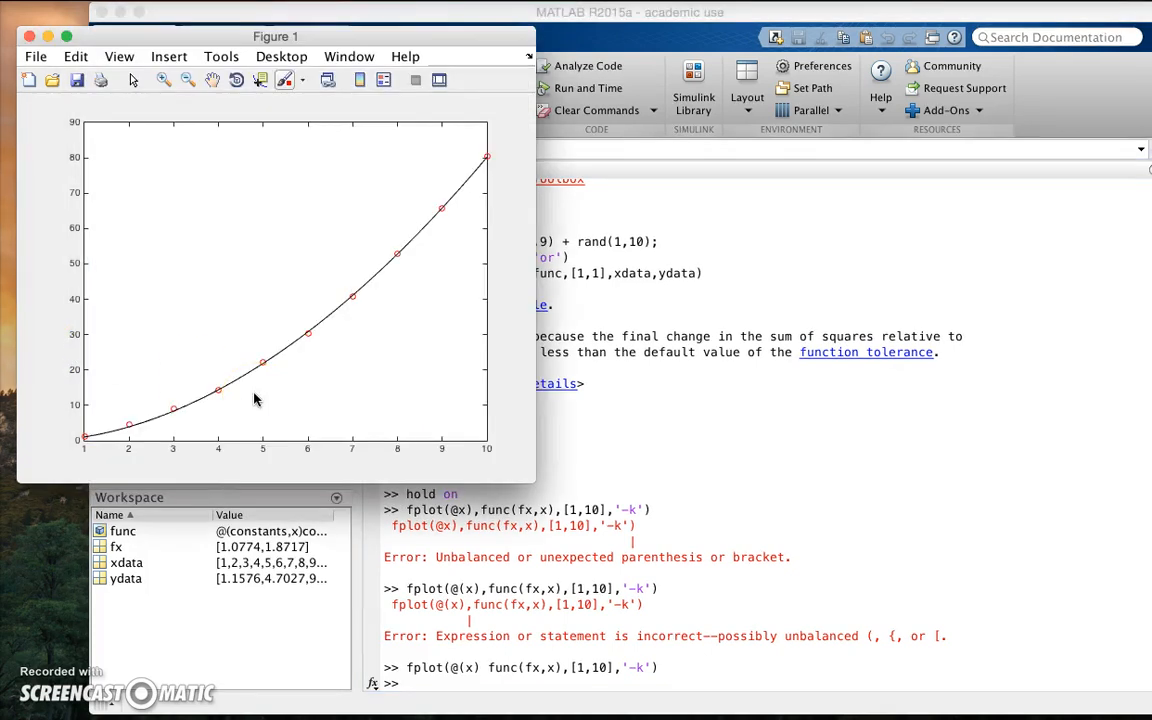
mouse_move(50, 680)
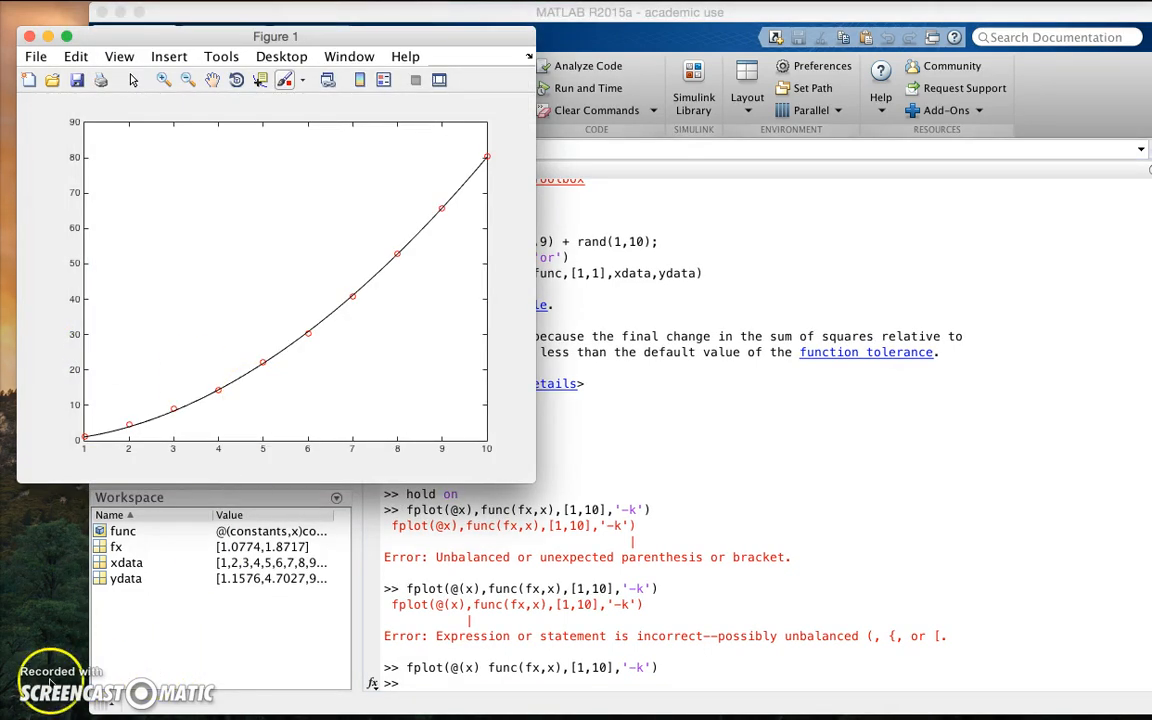